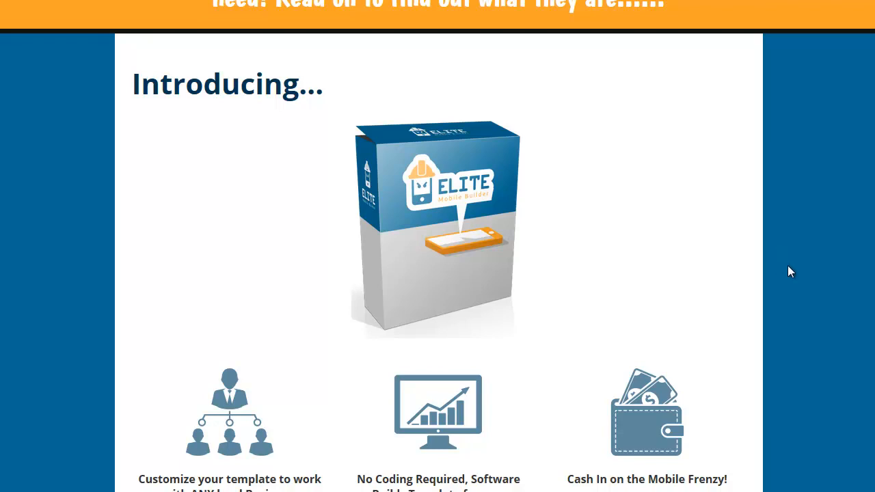
Scroll from the Introducing section down to the annotated In Bloom Florist template screenshot
{"action": "scroll", "scroll_direction": "down", "scroll_amount": 3}
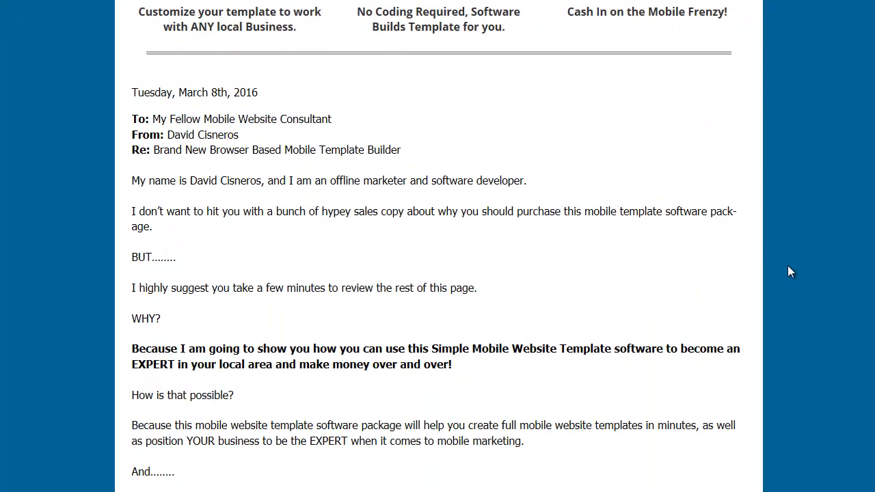
{"action": "scroll", "scroll_direction": "down", "scroll_amount": 3}
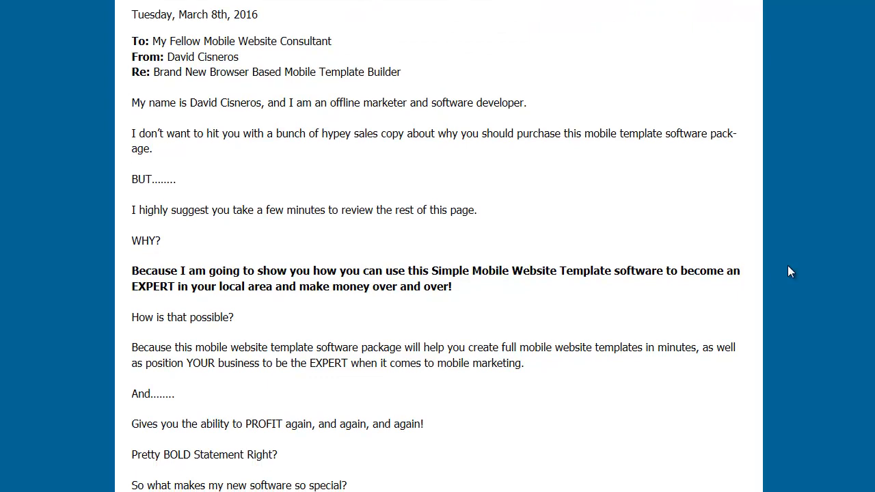
{"action": "scroll", "scroll_direction": "down", "scroll_amount": 3}
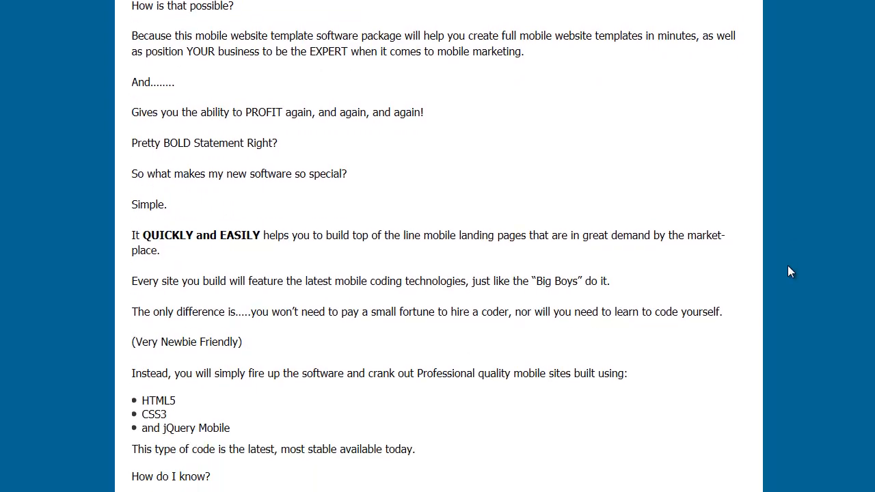
{"action": "scroll", "scroll_direction": "down", "scroll_amount": 3}
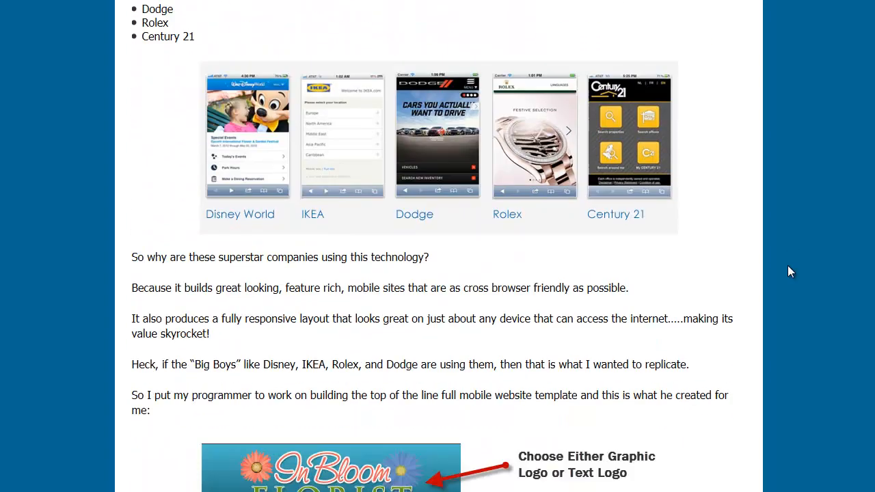
{"action": "scroll", "scroll_direction": "down", "scroll_amount": 3}
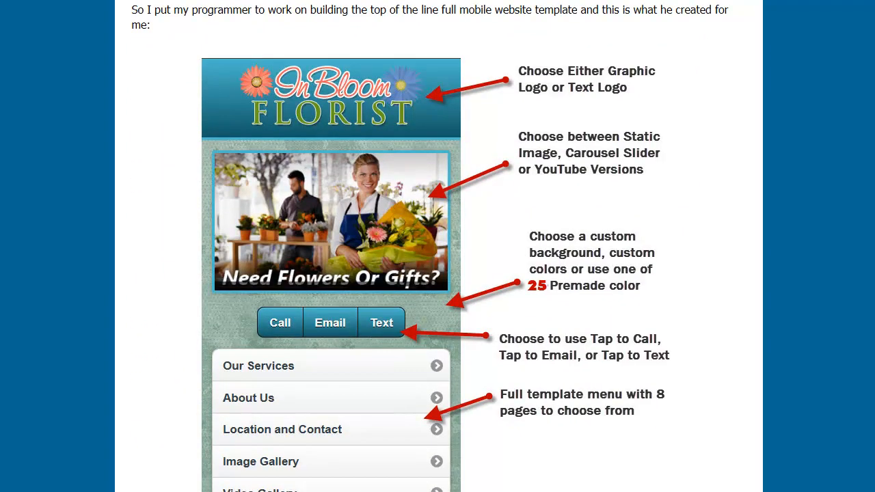
{"action": "mouse_move", "coordinate": [852, 301]}
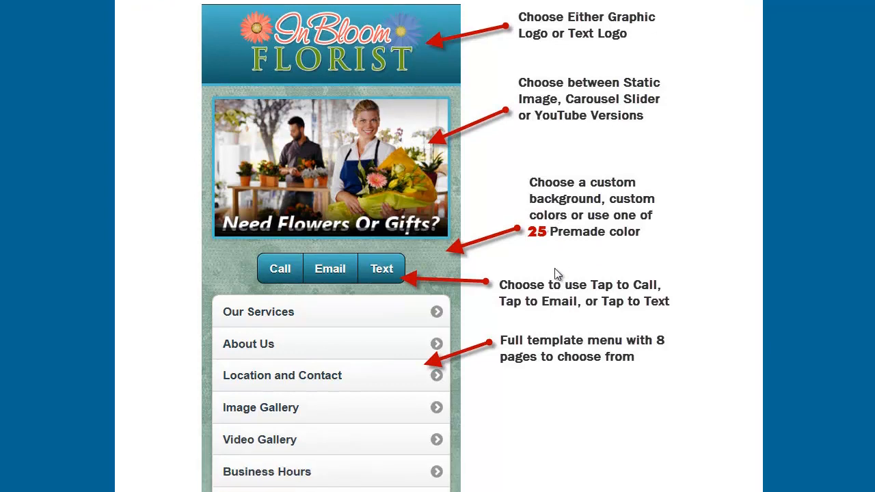
{"action": "scroll", "scroll_direction": "down", "scroll_amount": 3}
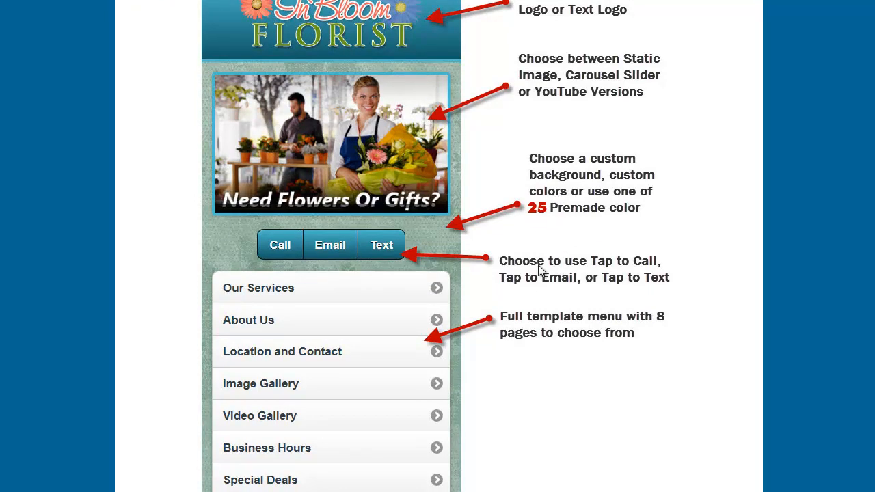
{"action": "scroll", "scroll_direction": "down", "scroll_amount": 3}
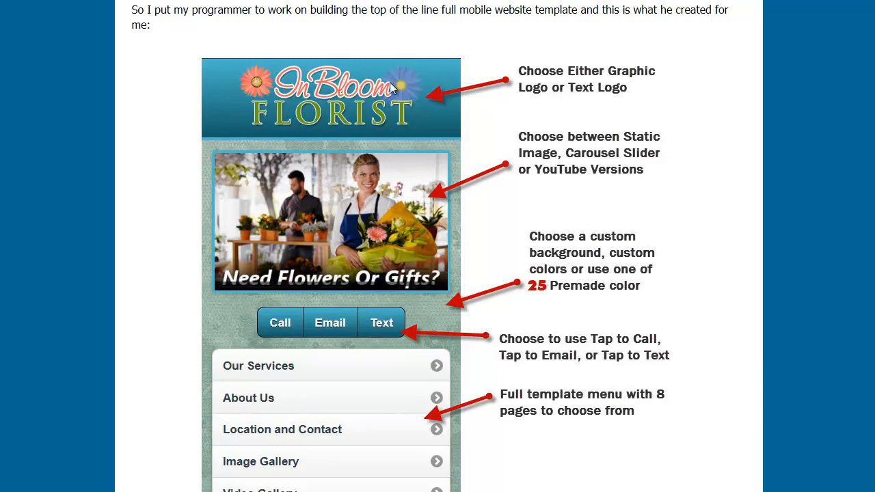
{"action": "mouse_move", "coordinate": [591, 94]}
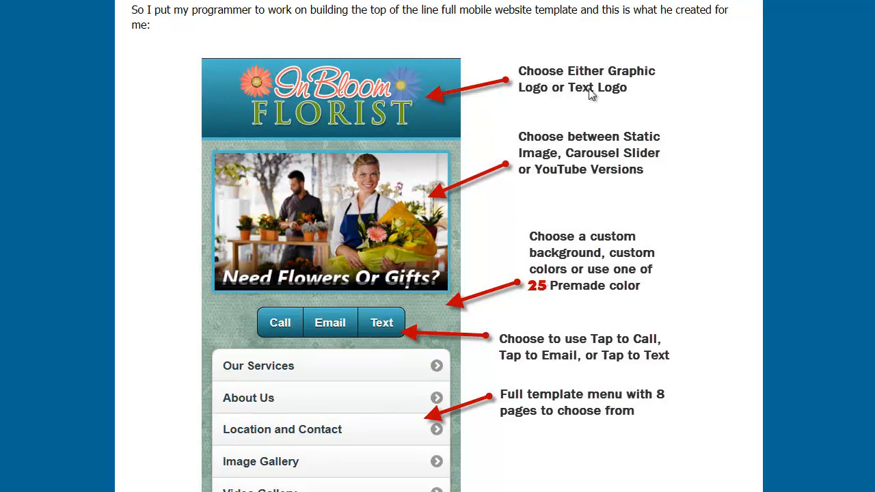
{"action": "mouse_move", "coordinate": [368, 243]}
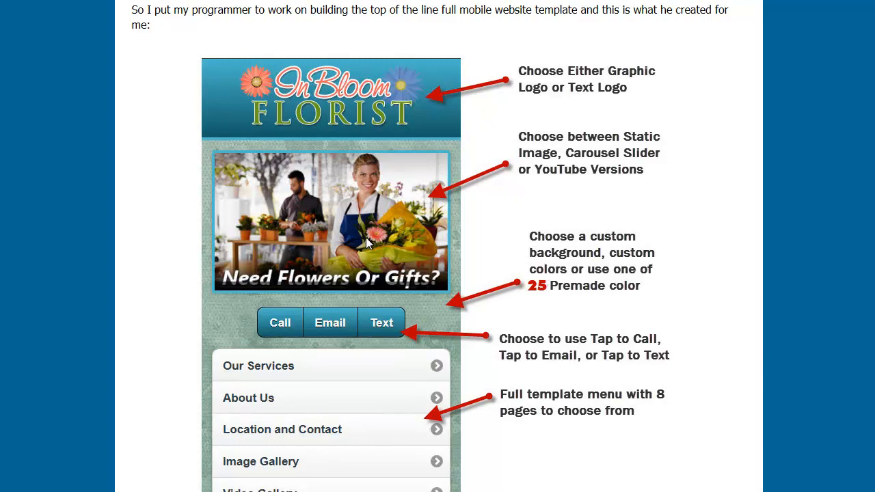
{"action": "mouse_move", "coordinate": [619, 170]}
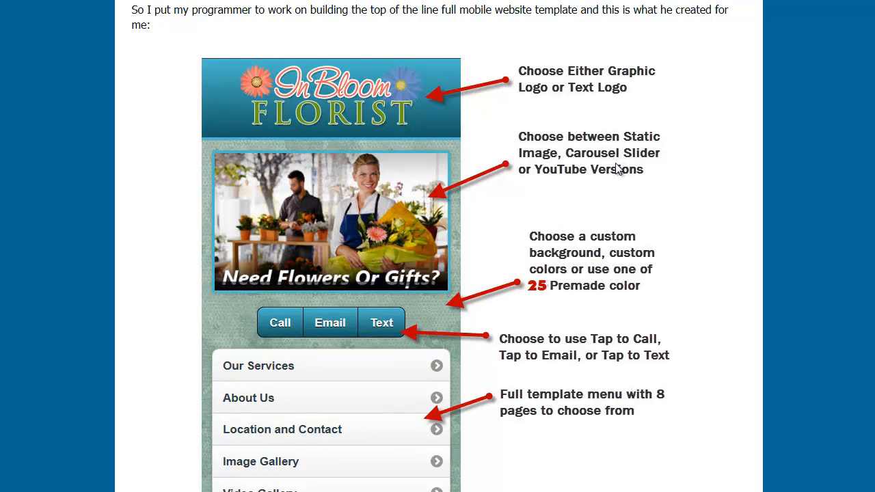
Scroll to the florist sample's page menu, Get Our Free Report button, social icons and footer
{"action": "scroll", "scroll_direction": "down", "scroll_amount": 3}
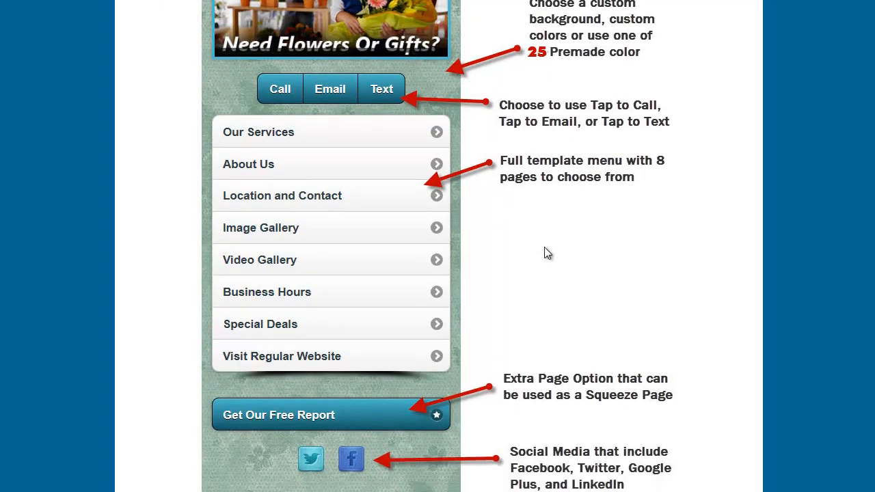
{"action": "mouse_move", "coordinate": [375, 336]}
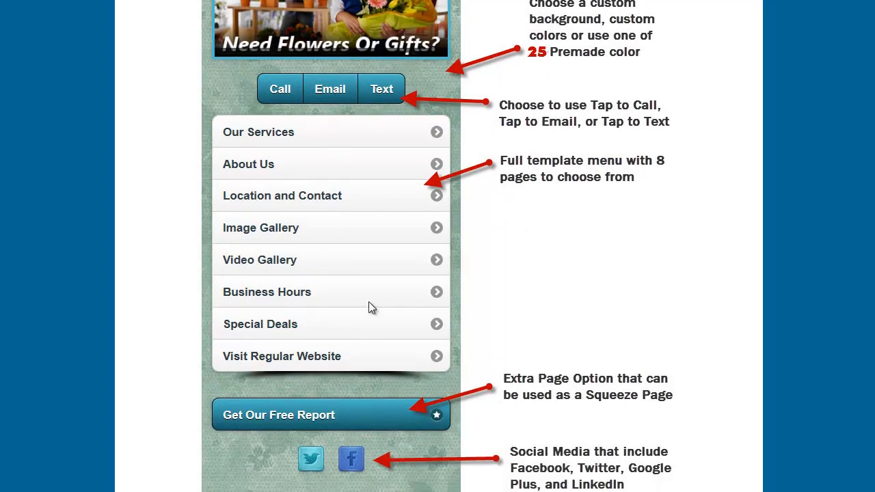
{"action": "mouse_move", "coordinate": [480, 282]}
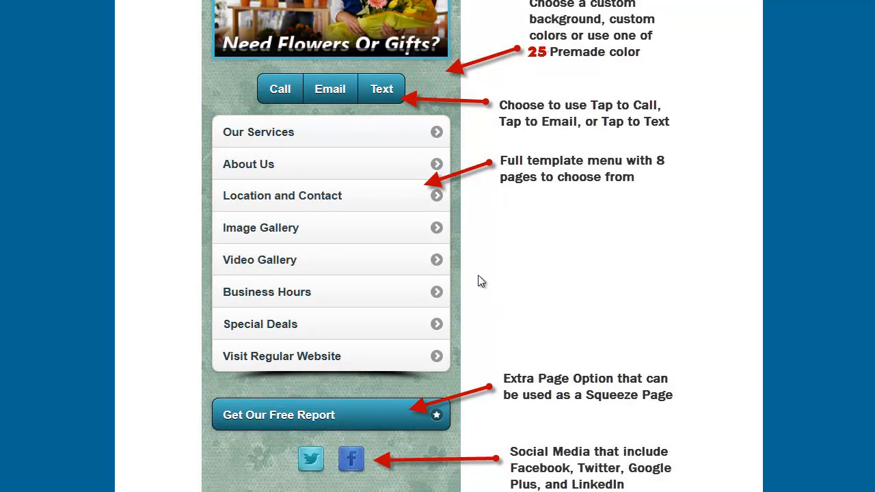
{"action": "mouse_move", "coordinate": [528, 273]}
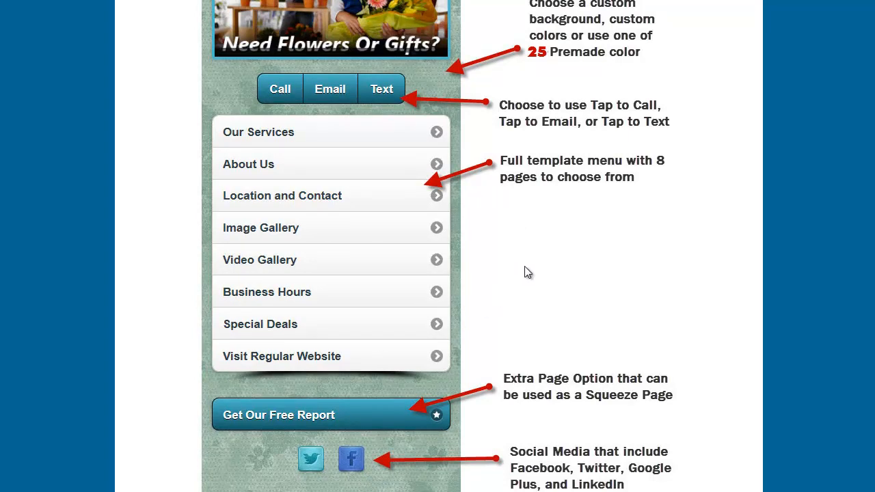
{"action": "mouse_move", "coordinate": [565, 292]}
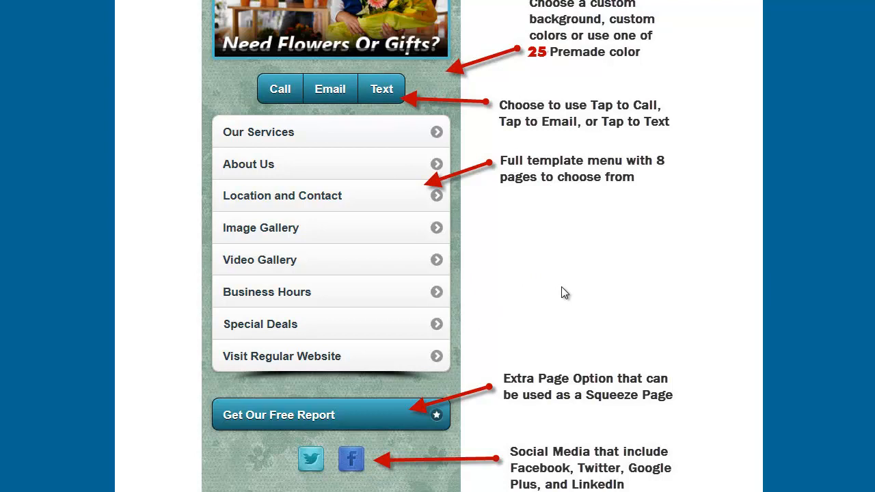
{"action": "scroll", "scroll_direction": "down", "scroll_amount": 3}
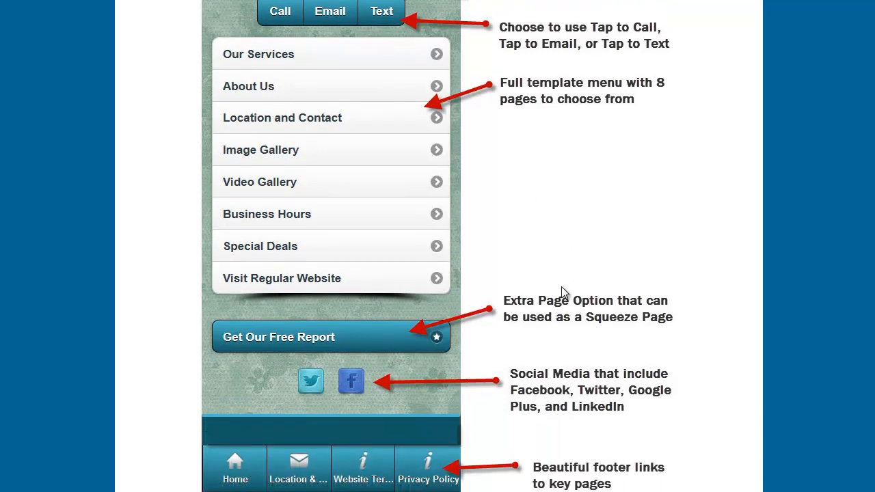
{"action": "mouse_move", "coordinate": [304, 172]}
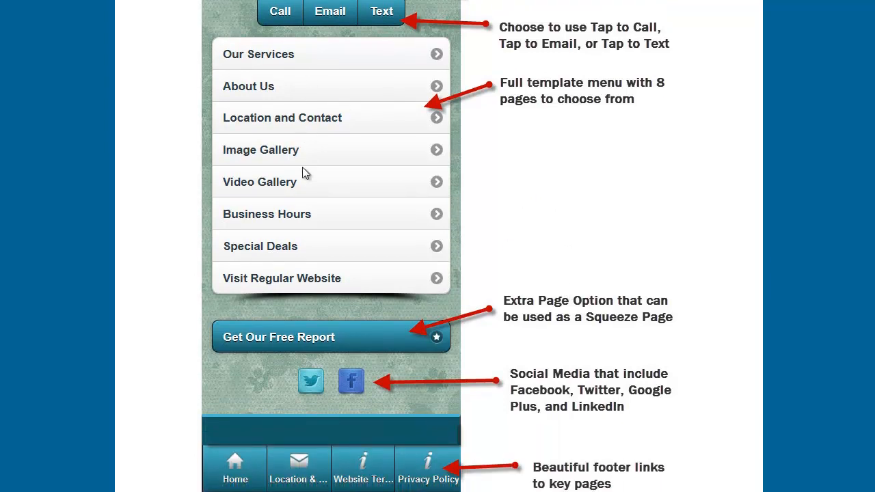
{"action": "mouse_move", "coordinate": [276, 191]}
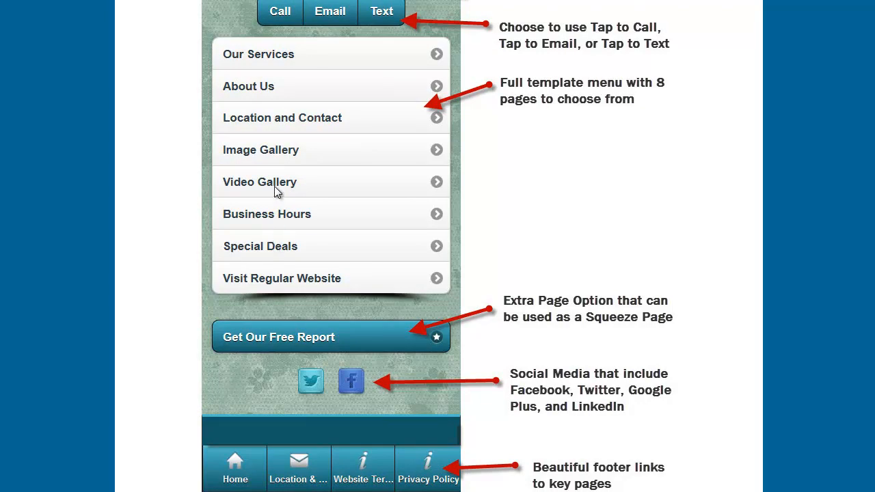
{"action": "mouse_move", "coordinate": [303, 166]}
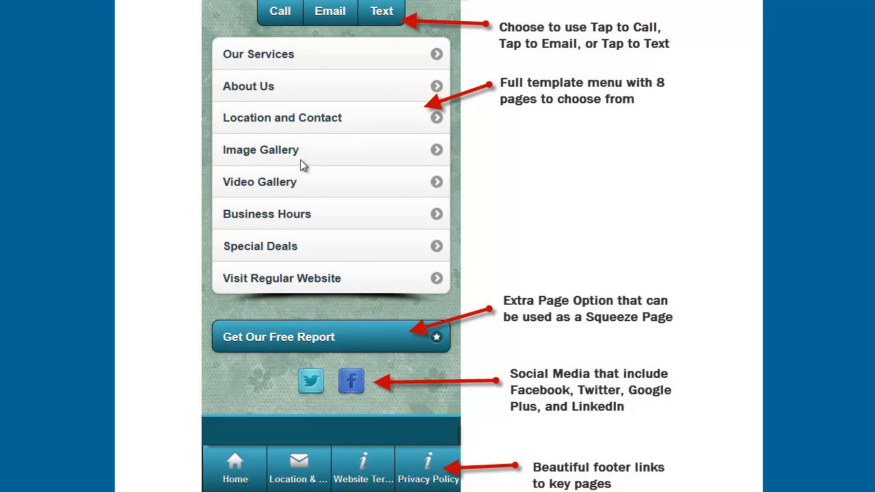
{"action": "mouse_move", "coordinate": [547, 267]}
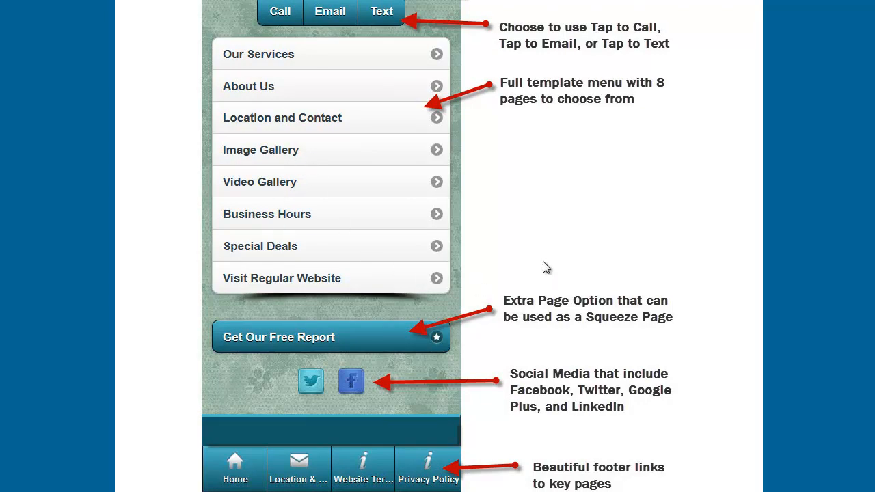
{"action": "scroll", "scroll_direction": "down", "scroll_amount": 3}
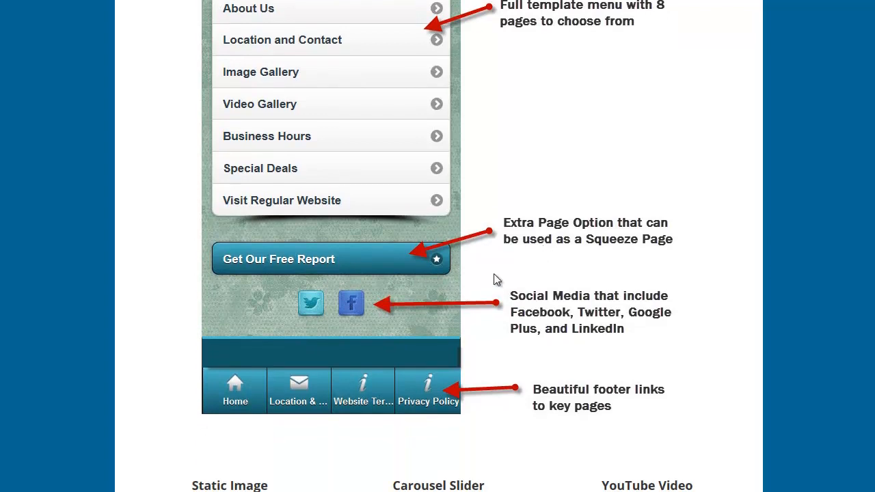
Scroll past the video gallery and restaurant menu samples to 'Simple Browser Based Software Builds Your Template'
{"action": "scroll", "scroll_direction": "down", "scroll_amount": 3}
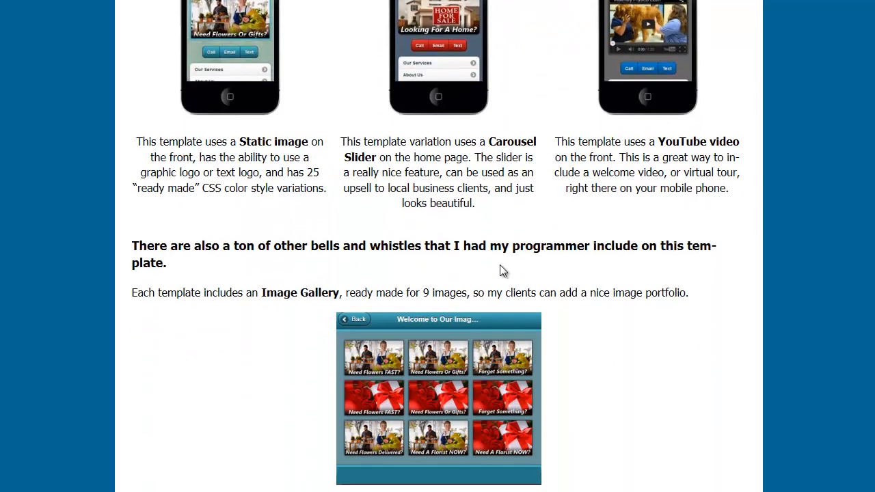
{"action": "scroll", "scroll_direction": "down", "scroll_amount": 3}
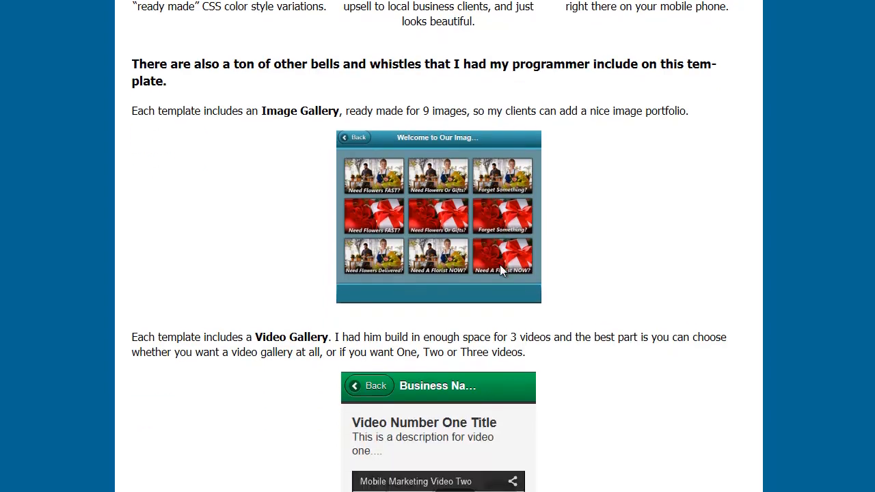
{"action": "scroll", "scroll_direction": "down", "scroll_amount": 3}
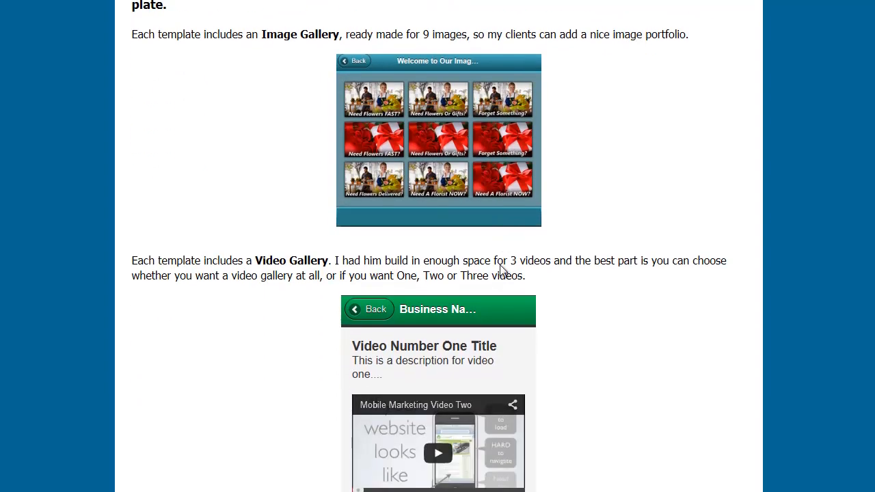
{"action": "scroll", "scroll_direction": "down", "scroll_amount": 3}
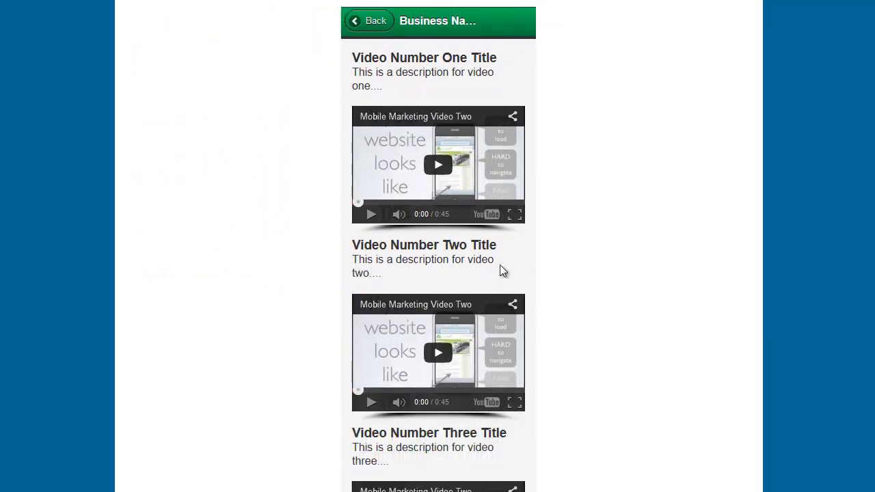
{"action": "scroll", "scroll_direction": "down", "scroll_amount": 3}
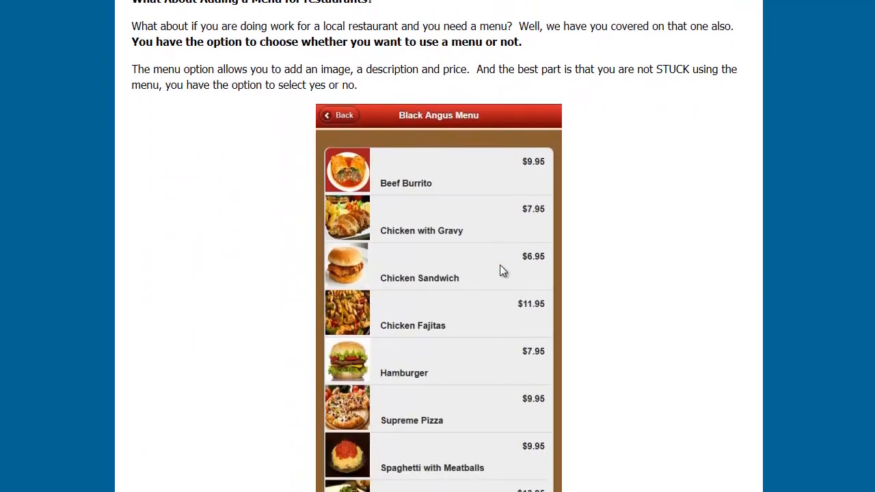
{"action": "mouse_move", "coordinate": [424, 229]}
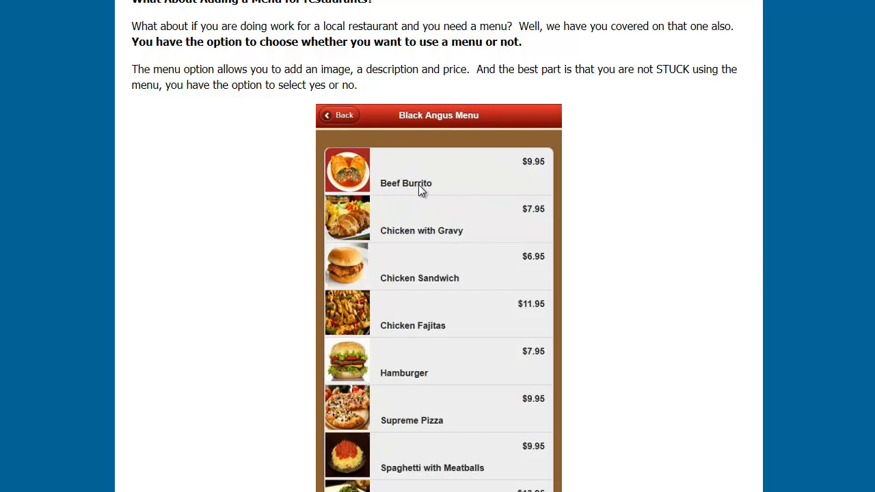
{"action": "mouse_move", "coordinate": [413, 205]}
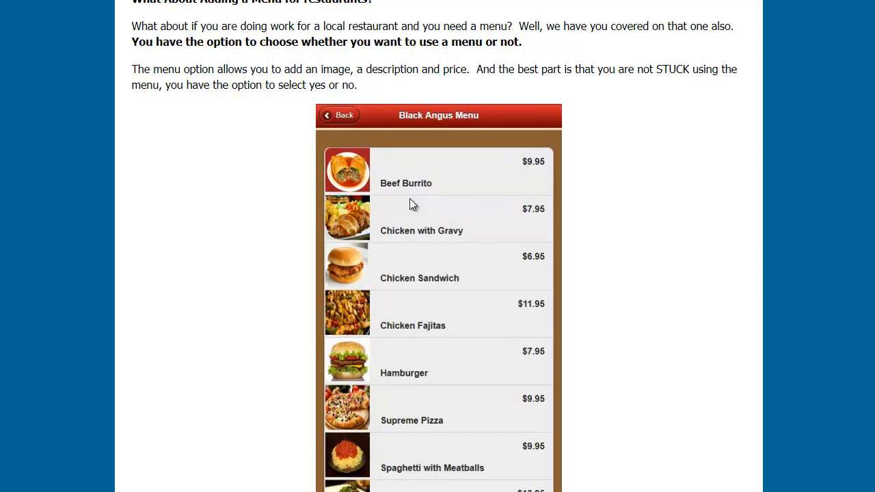
{"action": "scroll", "scroll_direction": "down", "scroll_amount": 3}
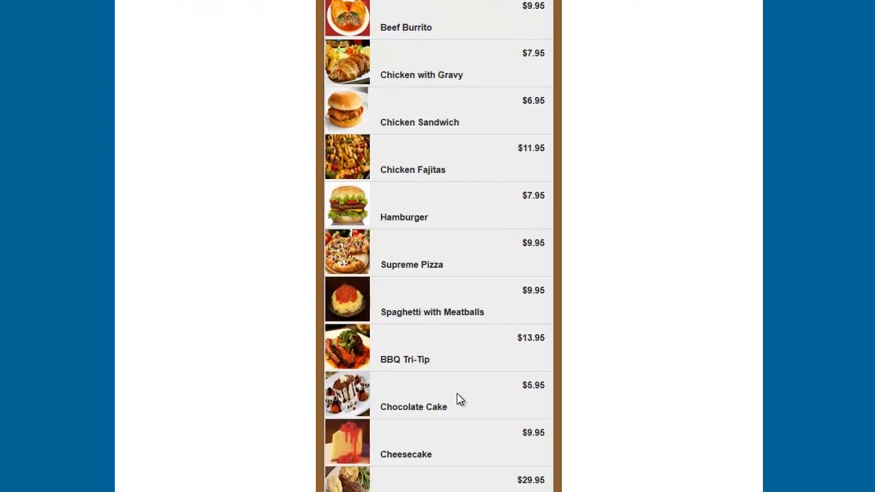
{"action": "mouse_move", "coordinate": [413, 305]}
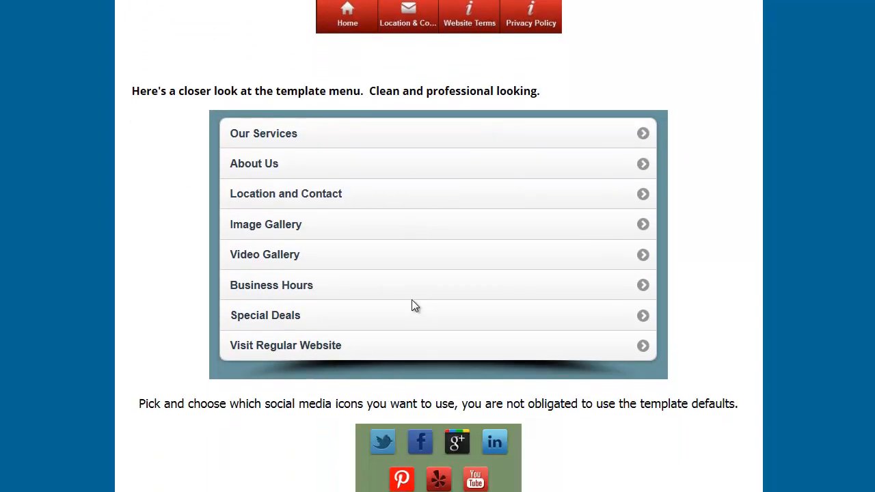
{"action": "scroll", "scroll_direction": "down", "scroll_amount": 3}
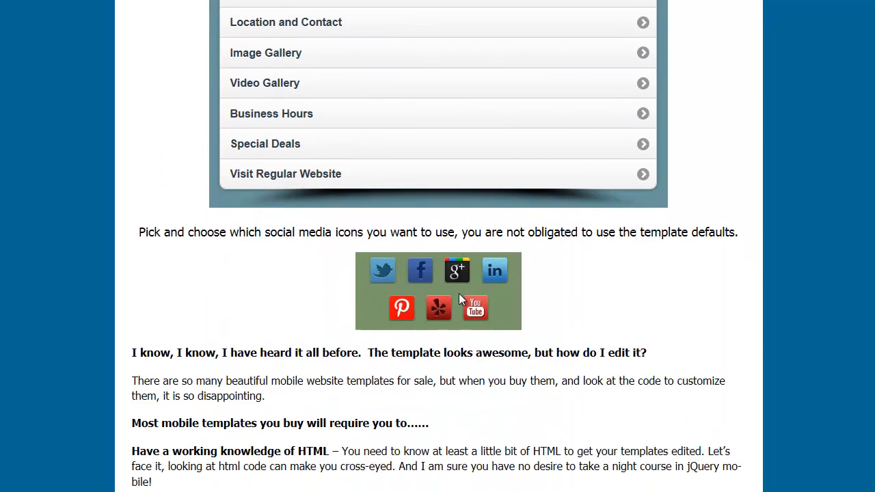
{"action": "scroll", "scroll_direction": "down", "scroll_amount": 3}
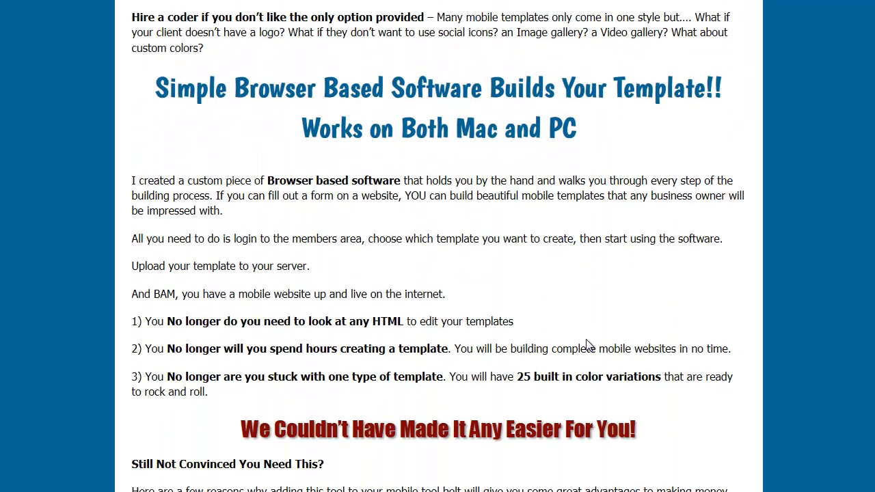
Scroll to the 'No more having to know HTML to edit pages' WYSIWYG editor section
{"action": "scroll", "scroll_direction": "down", "scroll_amount": 3}
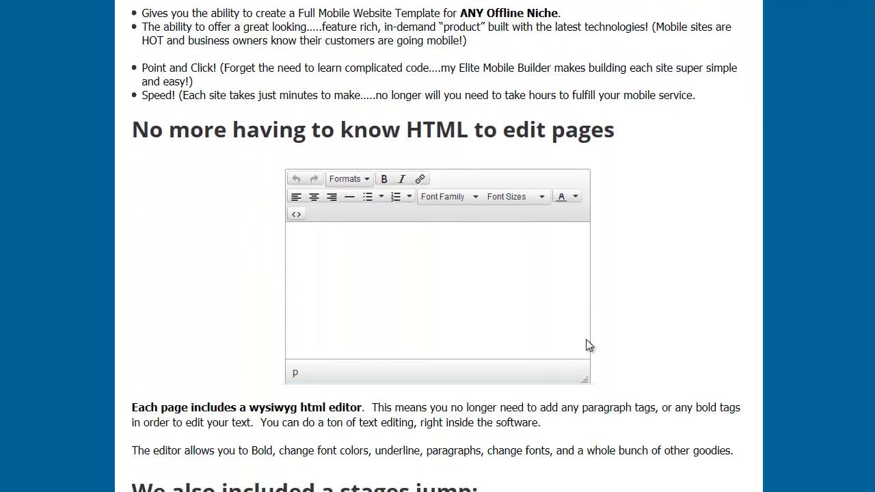
{"action": "scroll", "scroll_direction": "down", "scroll_amount": 3}
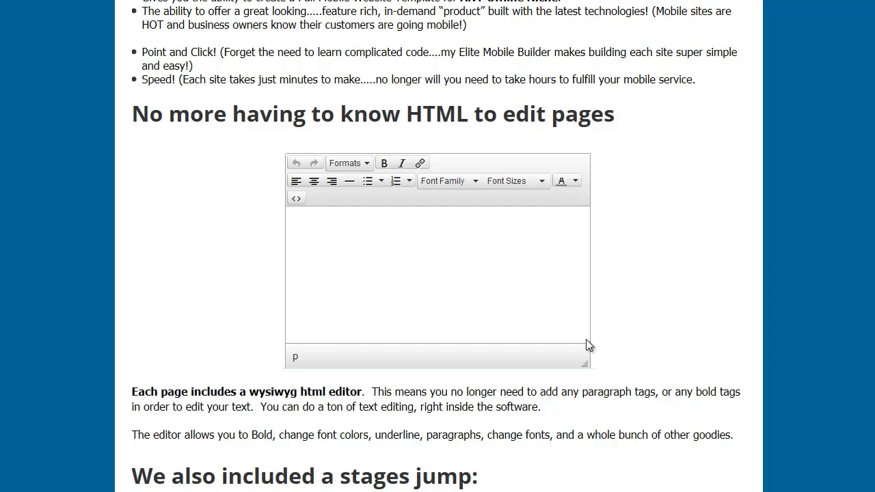
{"action": "mouse_move", "coordinate": [589, 323]}
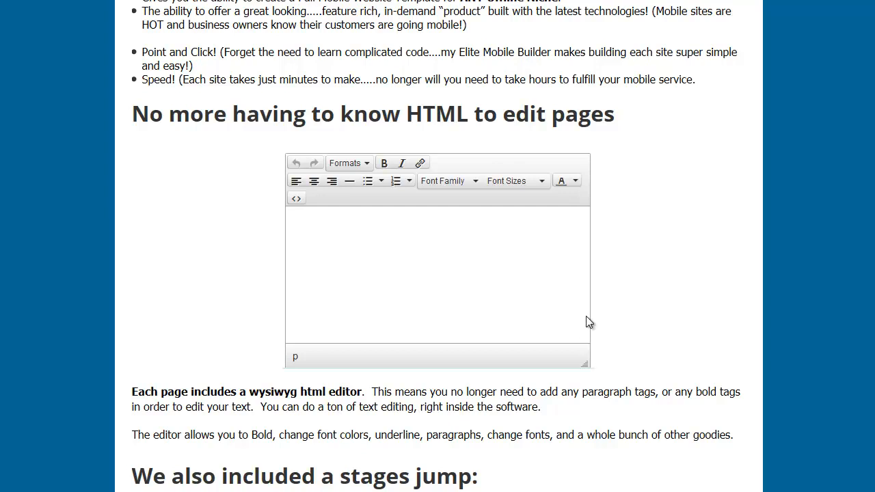
{"action": "mouse_move", "coordinate": [290, 177]}
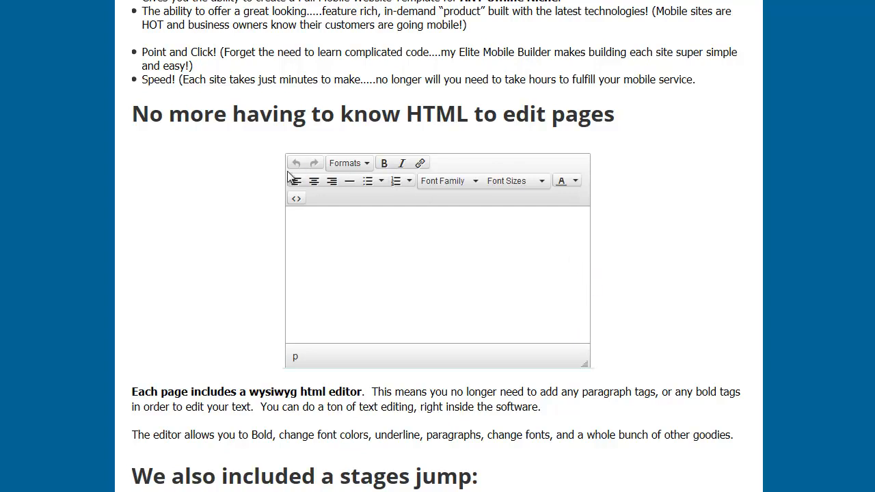
{"action": "mouse_move", "coordinate": [473, 161]}
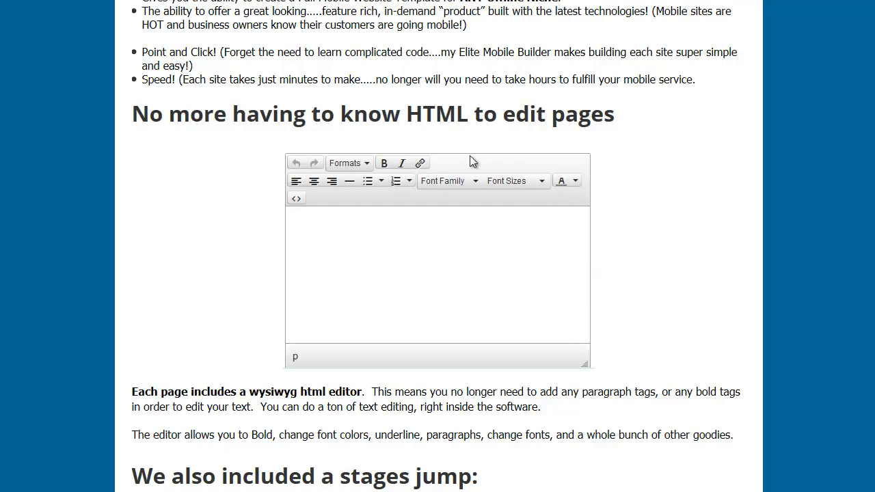
{"action": "mouse_move", "coordinate": [509, 222]}
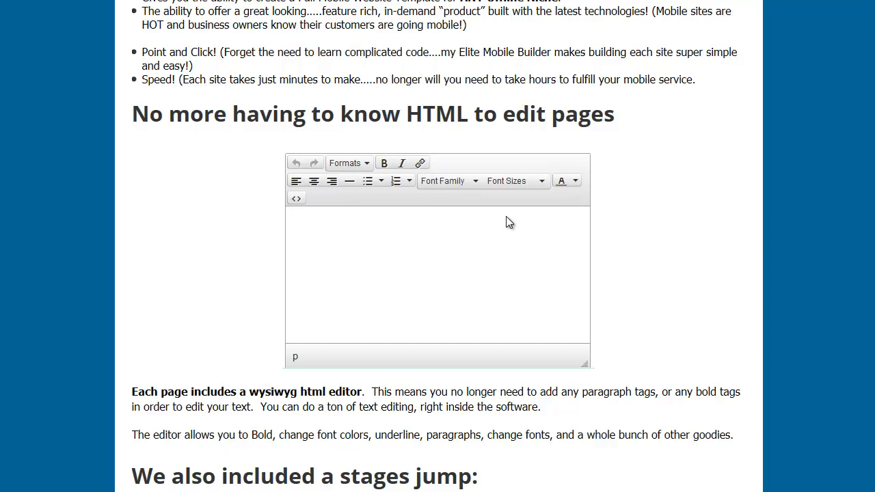
{"action": "mouse_move", "coordinate": [544, 292]}
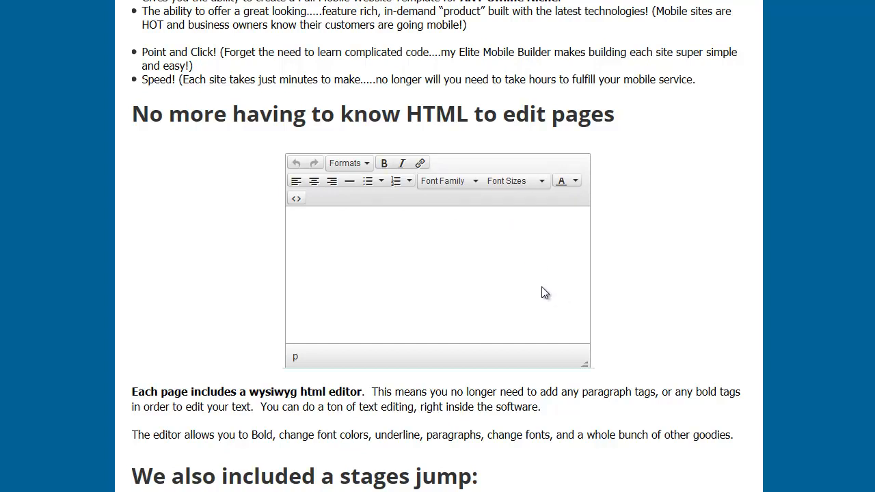
{"action": "mouse_move", "coordinate": [495, 249]}
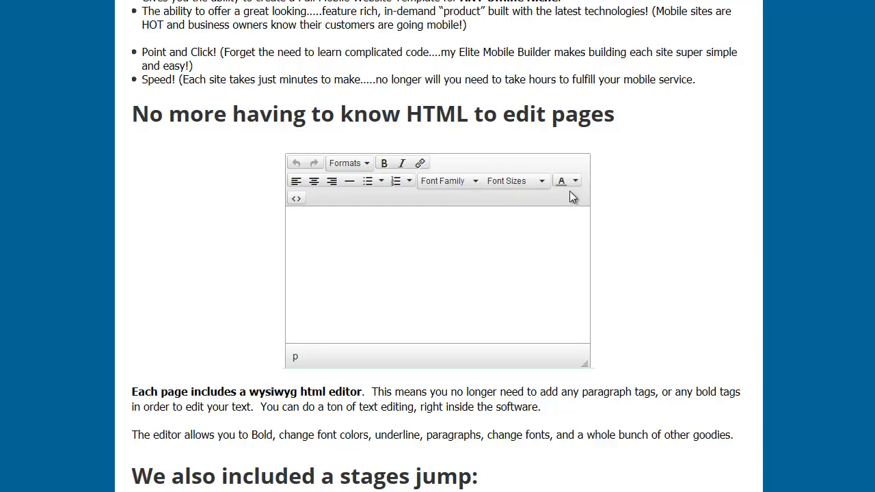
{"action": "mouse_move", "coordinate": [402, 169]}
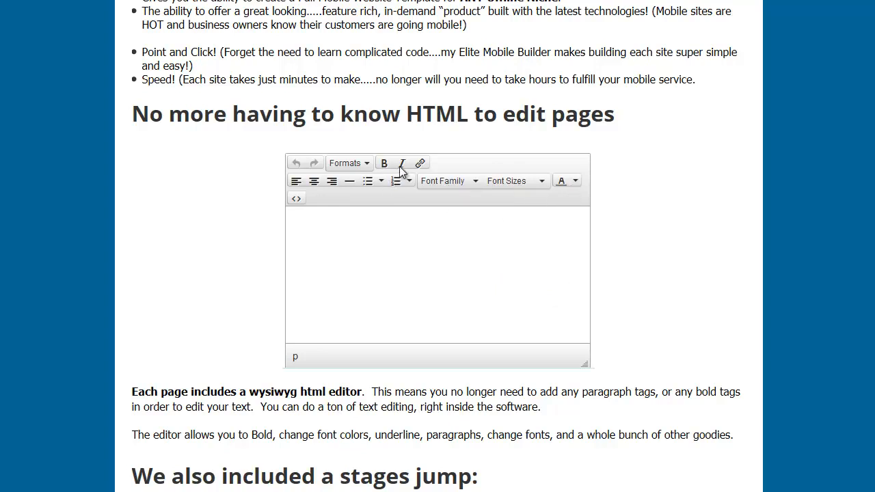
{"action": "mouse_move", "coordinate": [421, 169]}
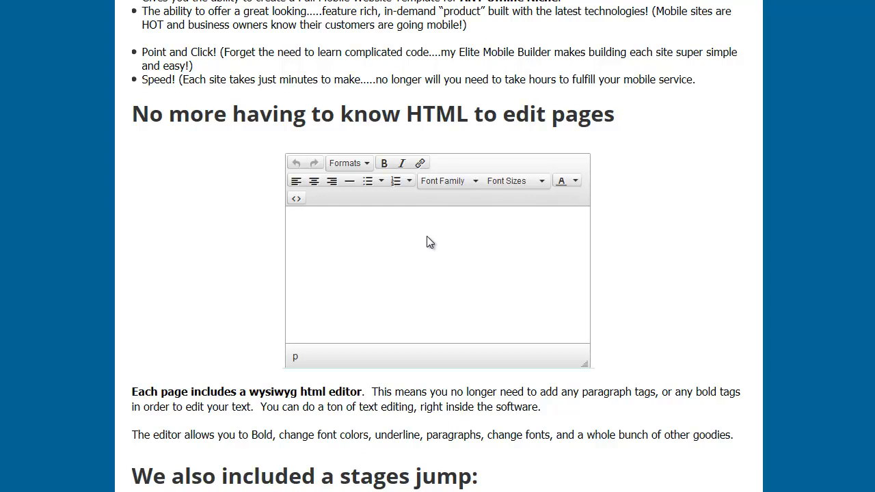
{"action": "mouse_move", "coordinate": [421, 268]}
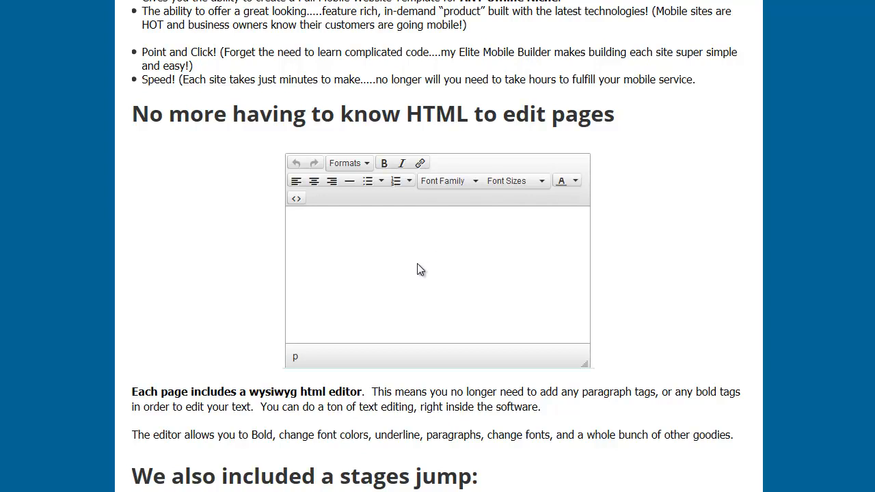
{"action": "mouse_move", "coordinate": [435, 266]}
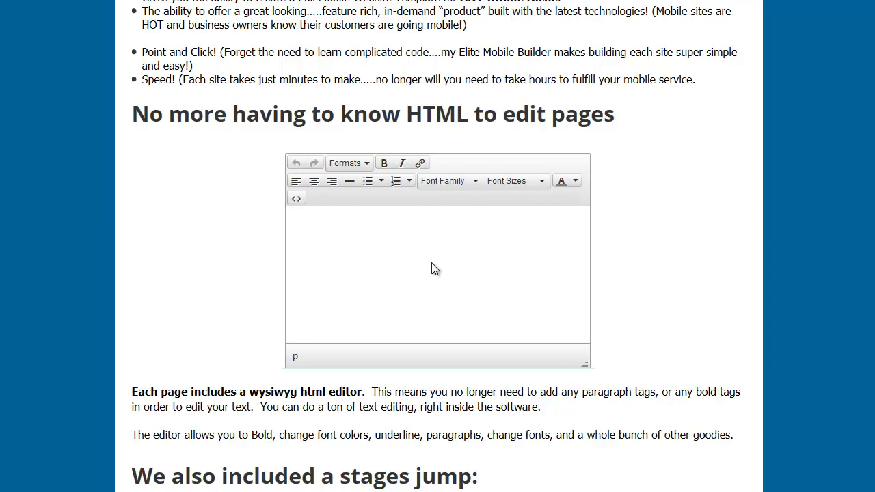
{"action": "mouse_move", "coordinate": [389, 214]}
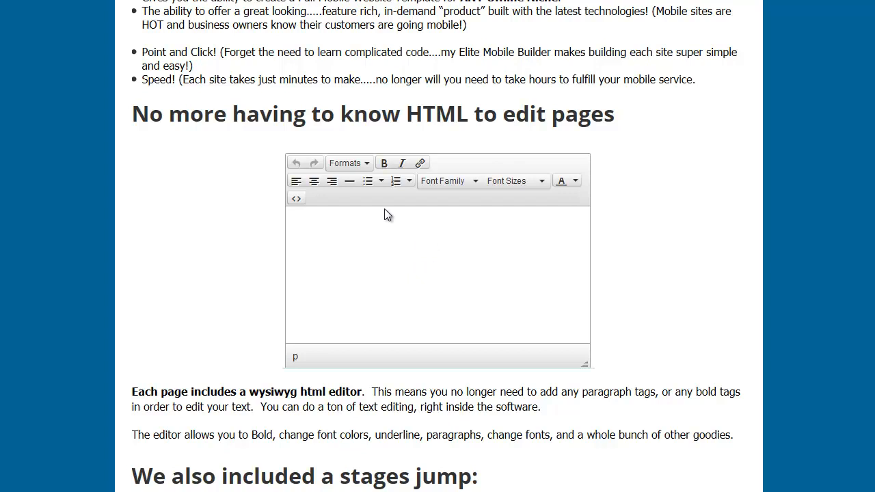
Scroll to the 'We also included a stages jump' heading and its Macks Appliance Repair screenshot
{"action": "scroll", "scroll_direction": "down", "scroll_amount": 3}
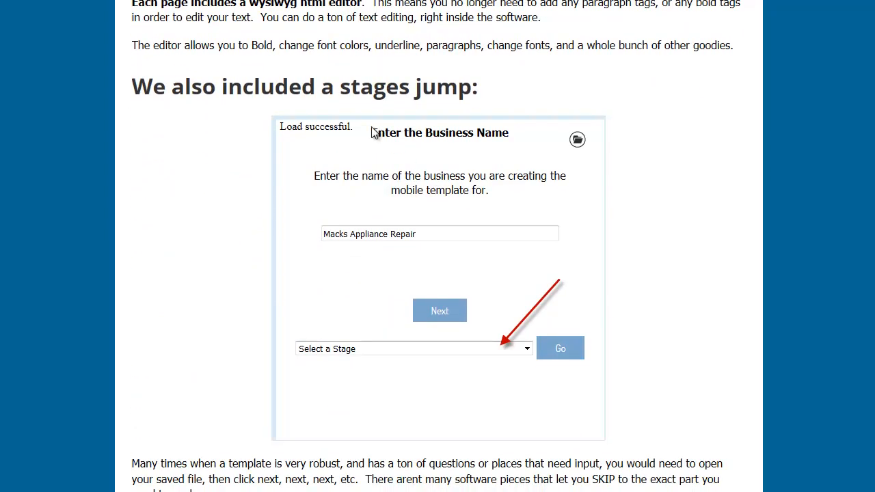
{"action": "mouse_move", "coordinate": [400, 226]}
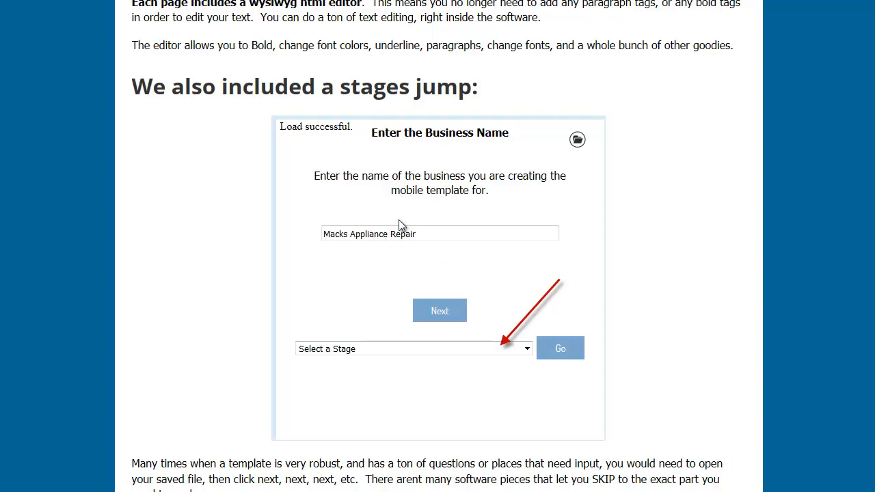
{"action": "mouse_move", "coordinate": [769, 93]}
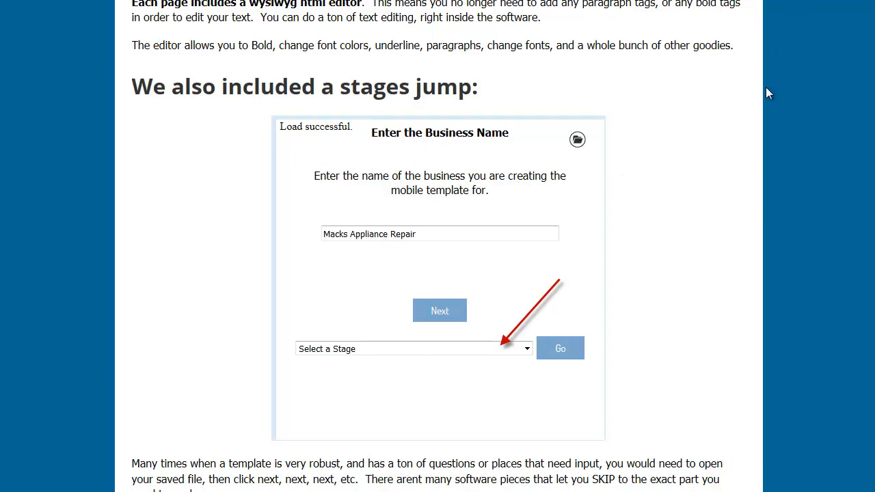
{"action": "mouse_move", "coordinate": [620, 307]}
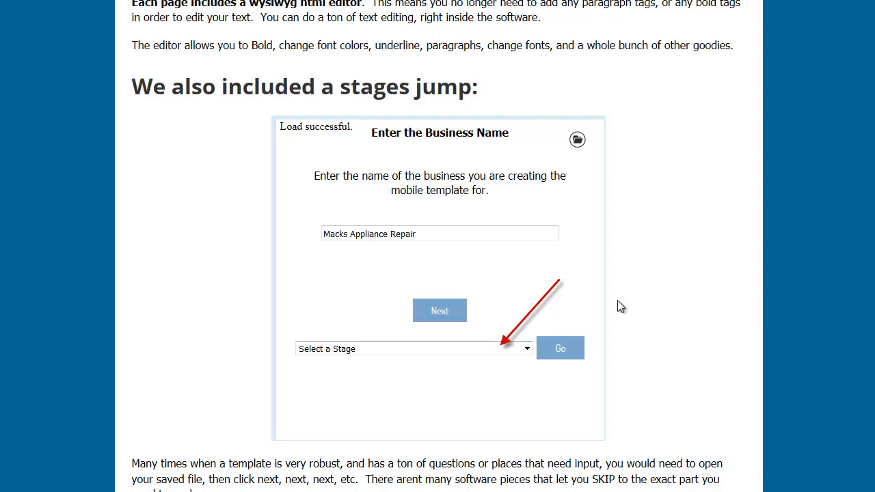
{"action": "mouse_move", "coordinate": [317, 139]}
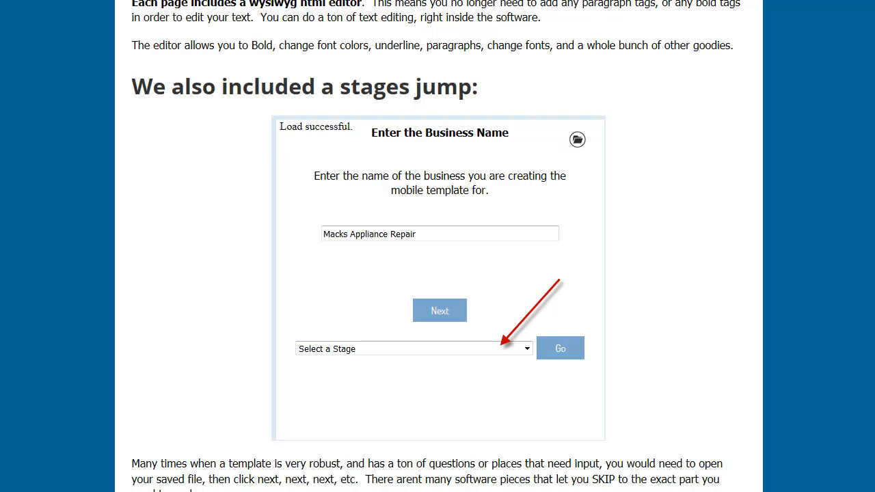
{"action": "mouse_move", "coordinate": [333, 287]}
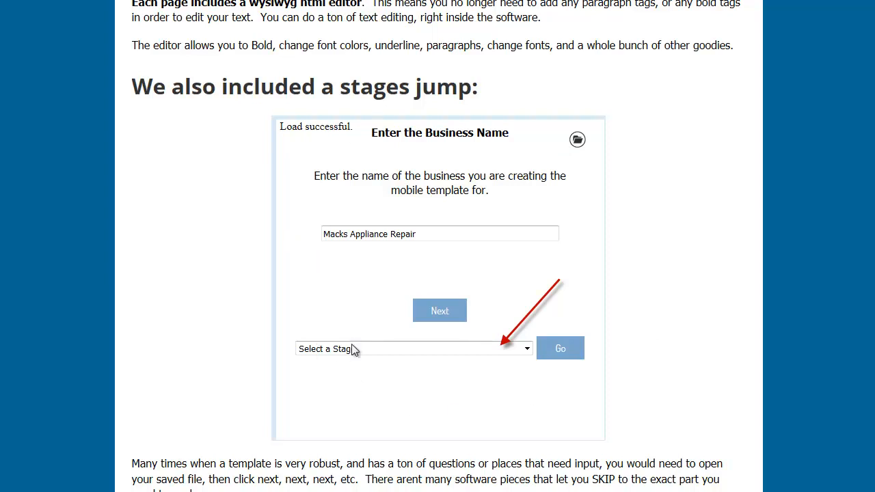
{"action": "mouse_move", "coordinate": [504, 358]}
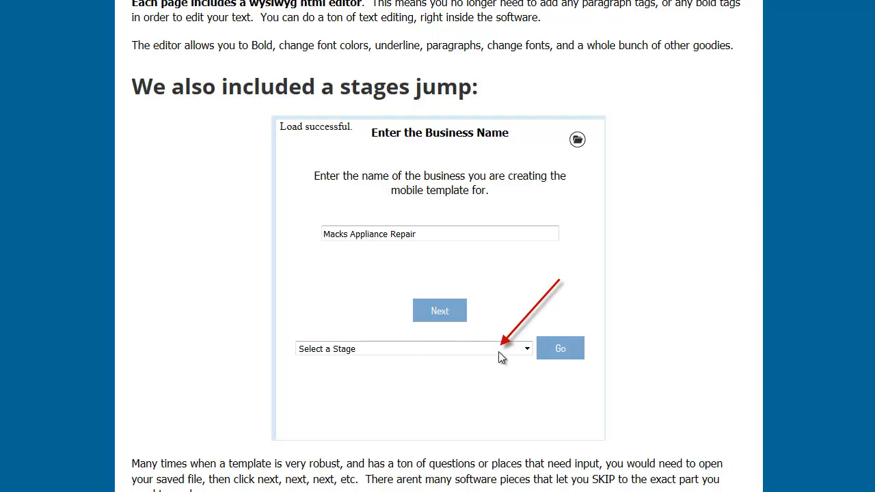
Move past the Stages feature image to the embedded live builder demo
{"action": "left_click", "coordinate": [526, 349]}
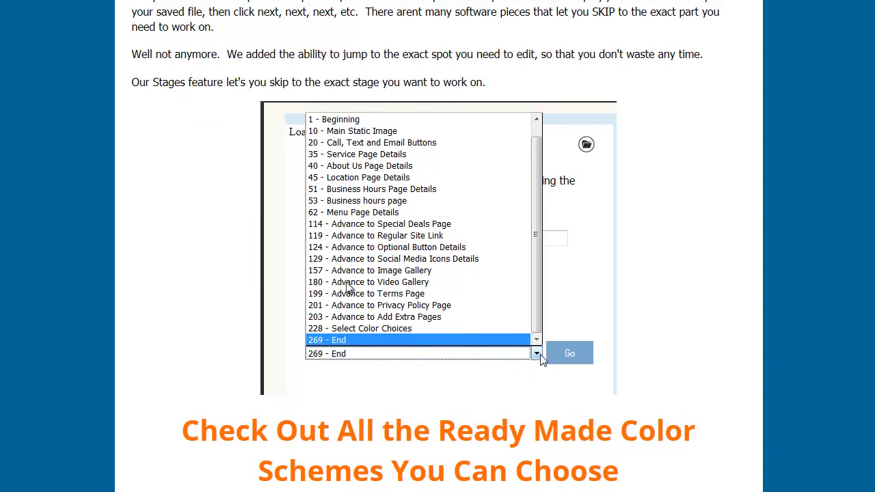
{"action": "mouse_move", "coordinate": [352, 325]}
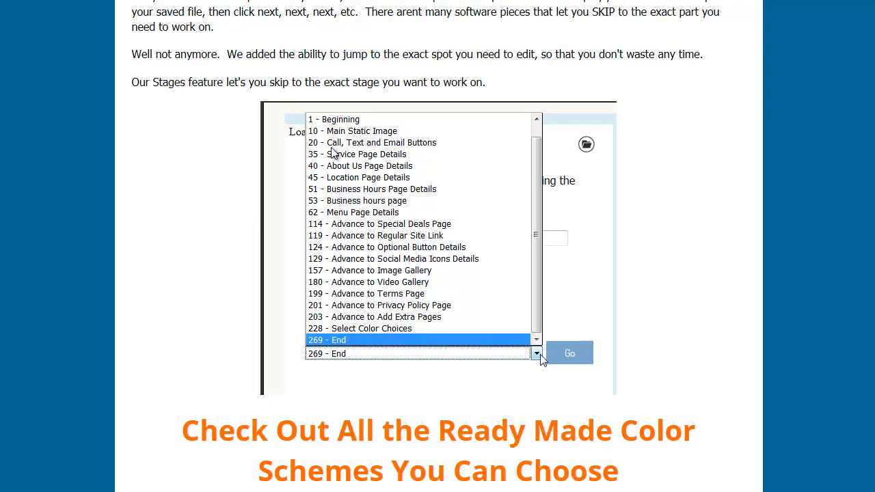
{"action": "mouse_move", "coordinate": [321, 222]}
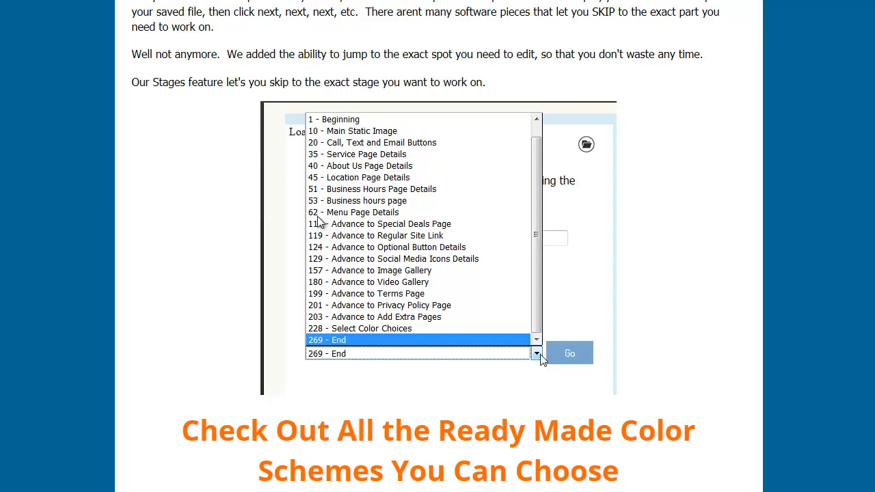
{"action": "mouse_move", "coordinate": [321, 225]}
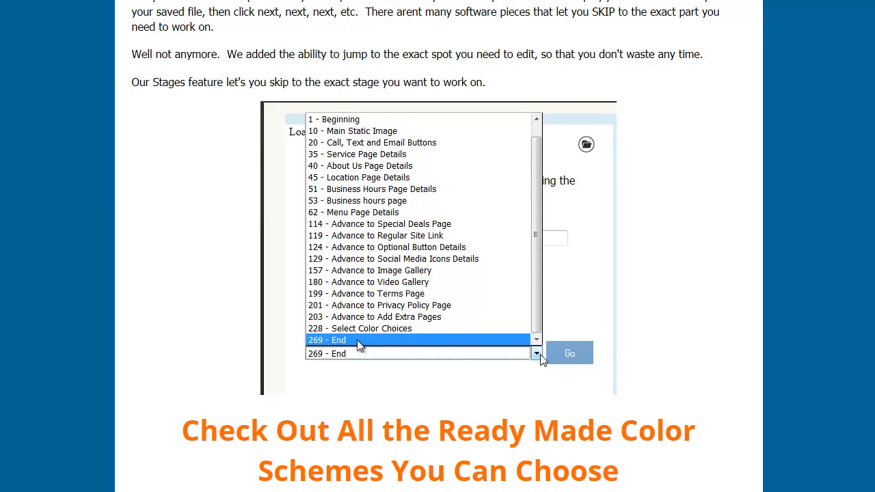
{"action": "mouse_move", "coordinate": [376, 293]}
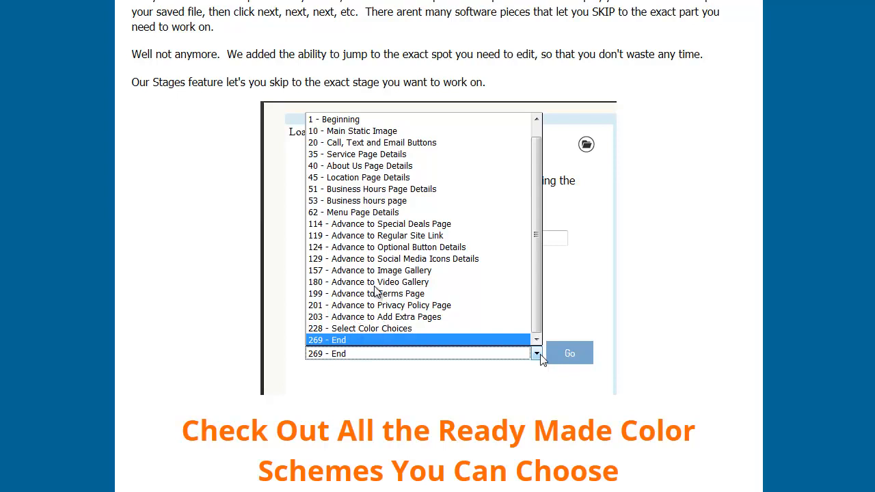
{"action": "mouse_move", "coordinate": [375, 232]}
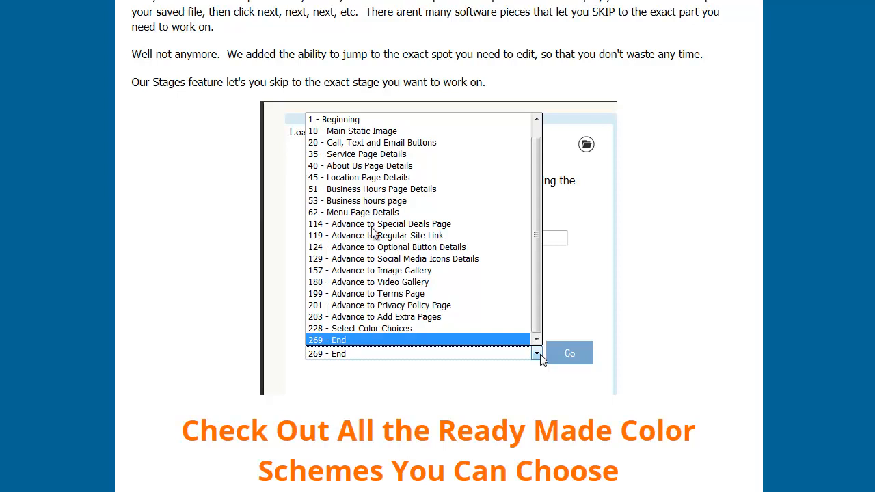
{"action": "mouse_move", "coordinate": [372, 229]}
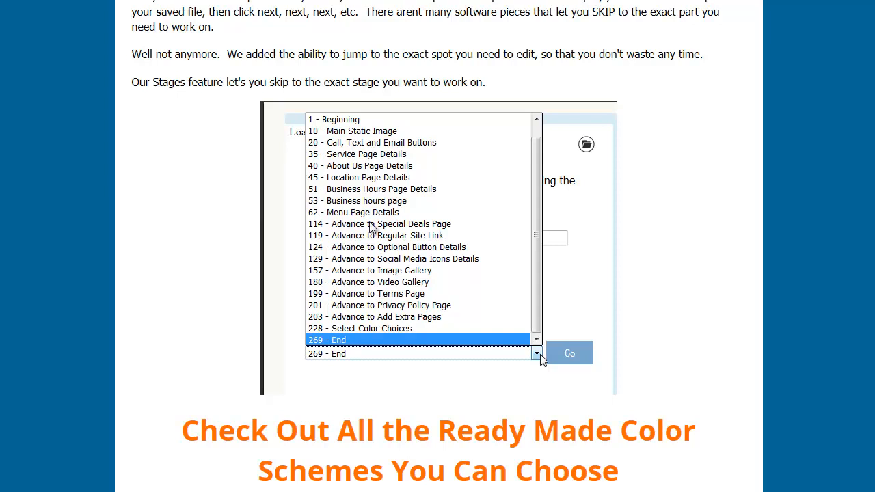
{"action": "mouse_move", "coordinate": [368, 207]}
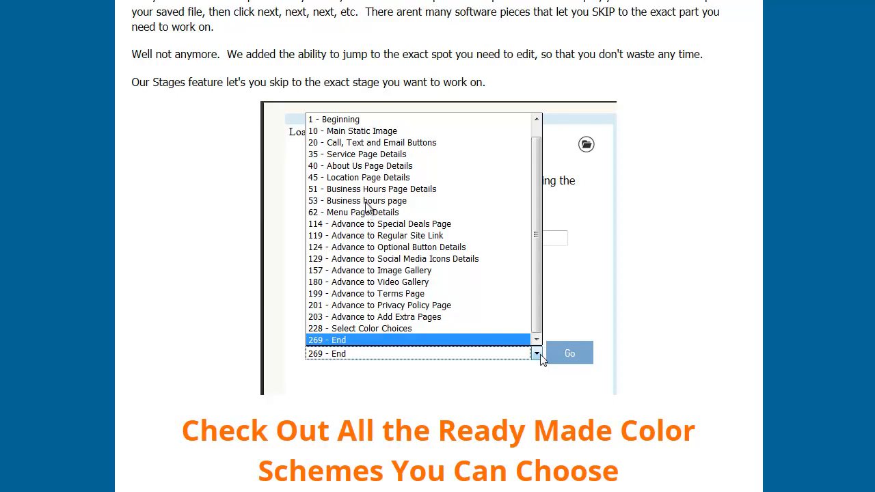
{"action": "mouse_move", "coordinate": [361, 298]}
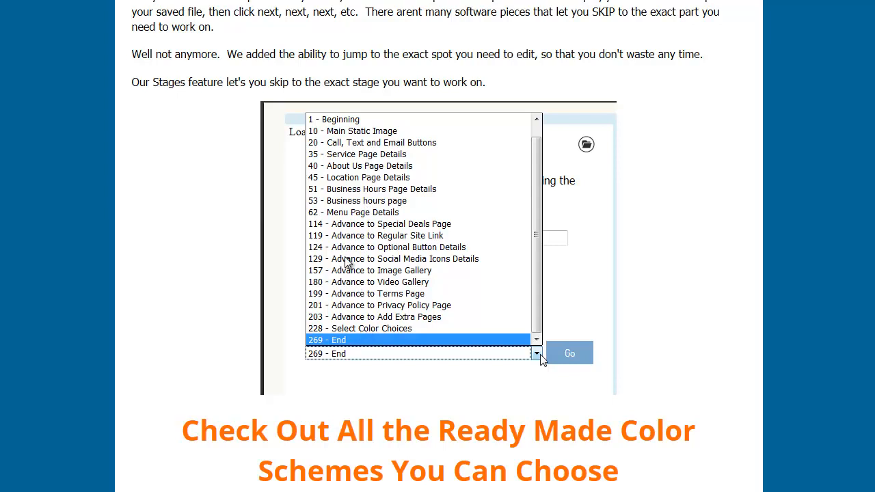
{"action": "mouse_move", "coordinate": [419, 260]}
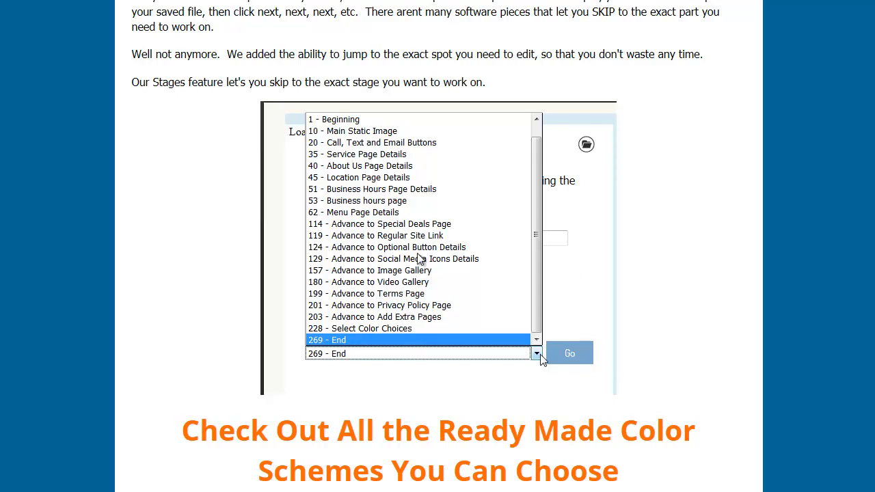
{"action": "mouse_move", "coordinate": [385, 298]}
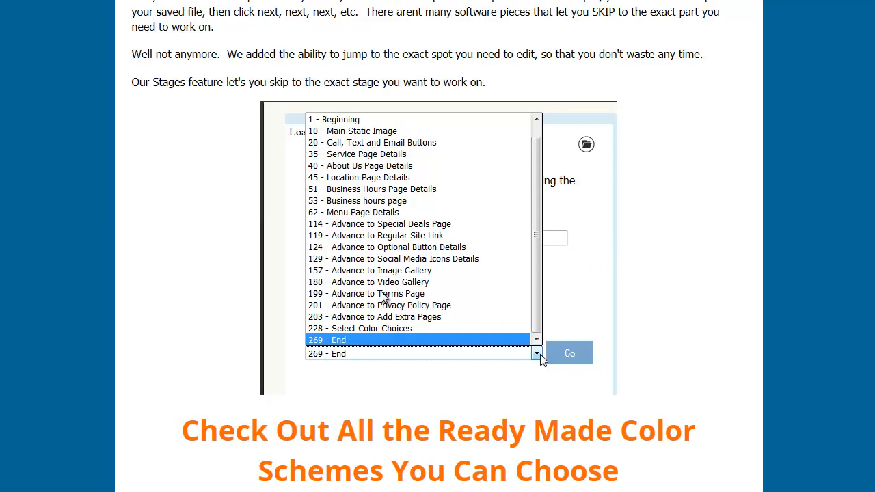
{"action": "mouse_move", "coordinate": [476, 11]}
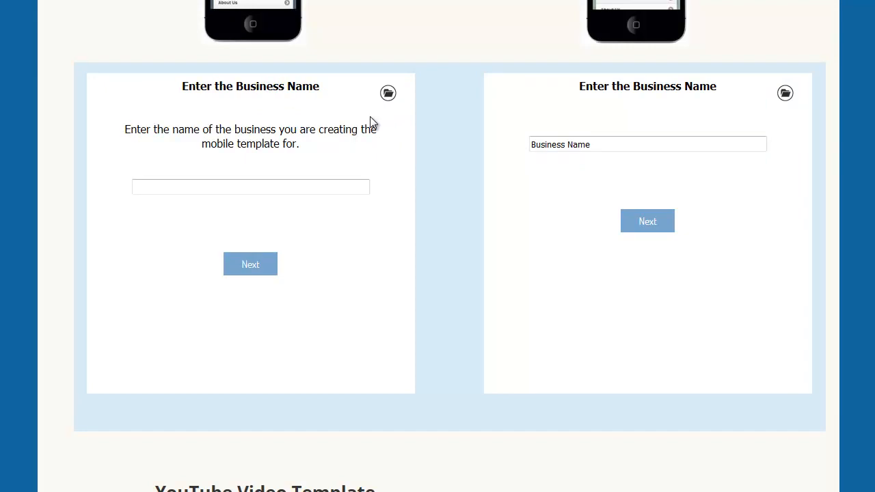
Load the saved Macks Appliance Repair .sas project via the Open dialog
{"action": "left_click", "coordinate": [388, 93]}
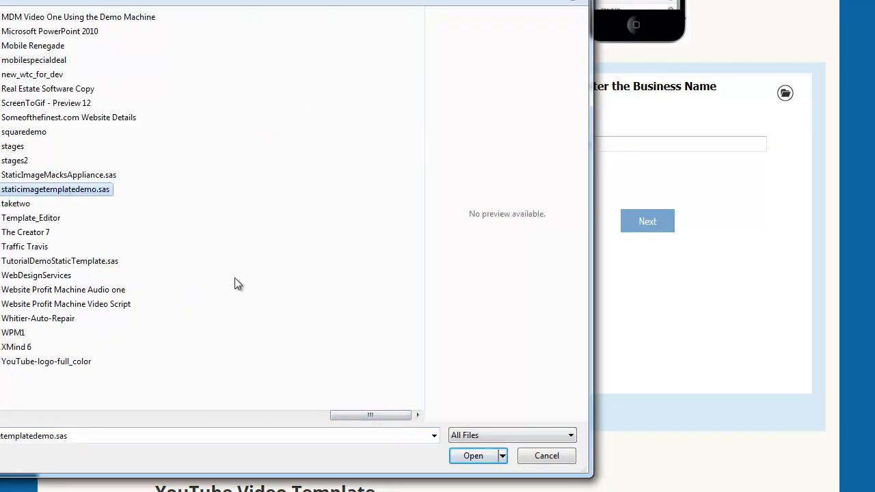
{"action": "left_click", "coordinate": [473, 457]}
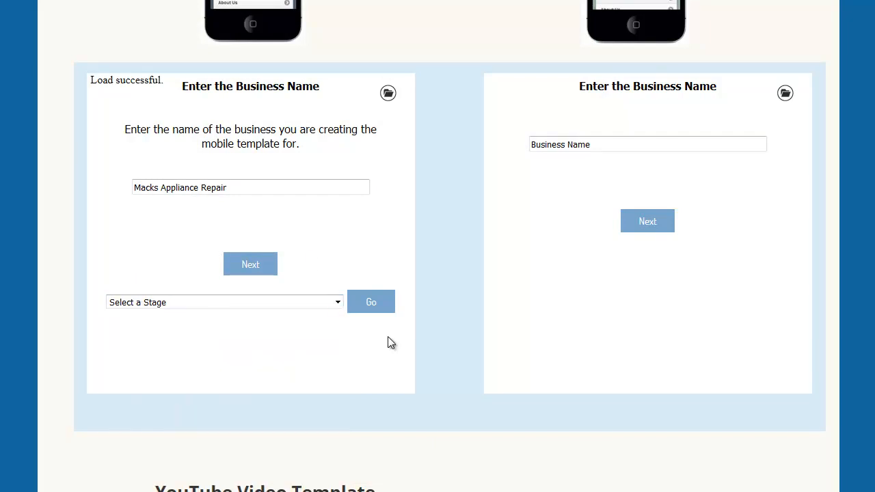
Jump to stage 228 - Select Color Choices and review the Template Color Schemes chart
{"action": "left_click", "coordinate": [224, 302]}
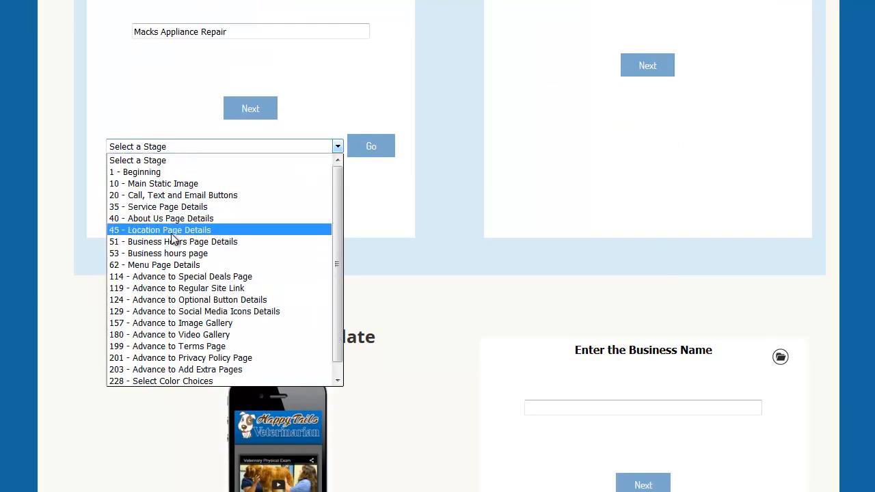
{"action": "left_click", "coordinate": [161, 380]}
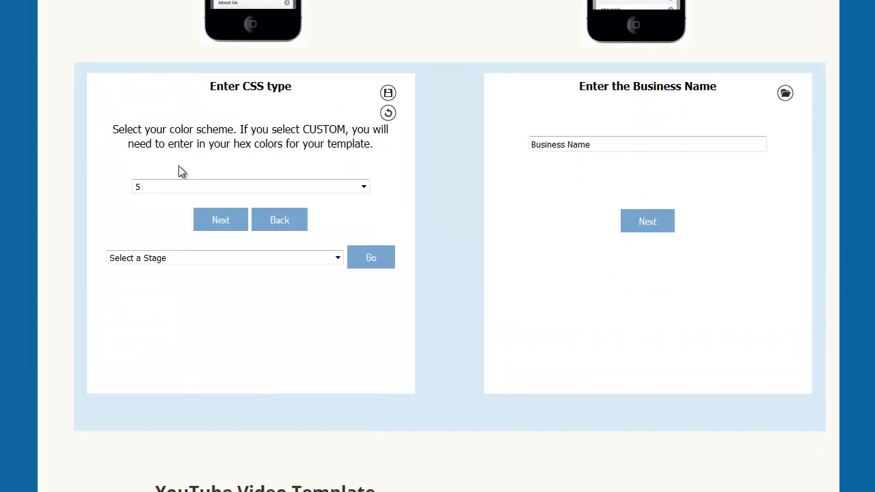
{"action": "scroll", "scroll_direction": "down", "scroll_amount": 3}
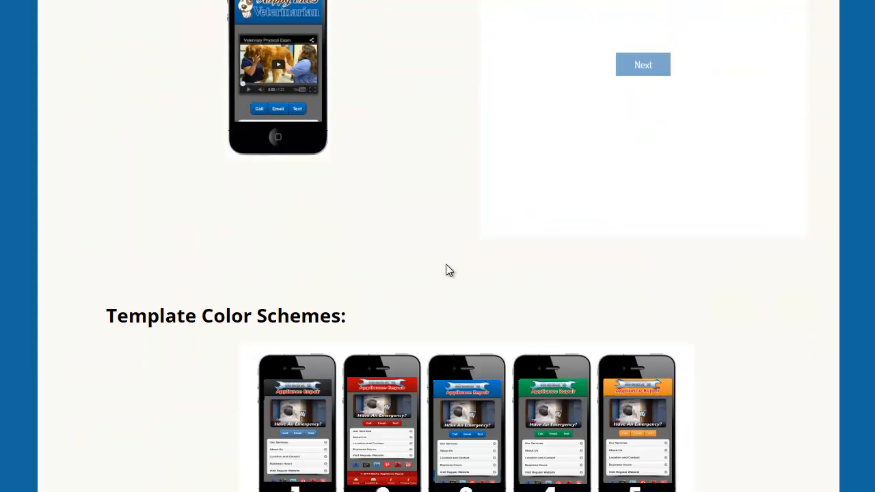
{"action": "scroll", "scroll_direction": "down", "scroll_amount": 3}
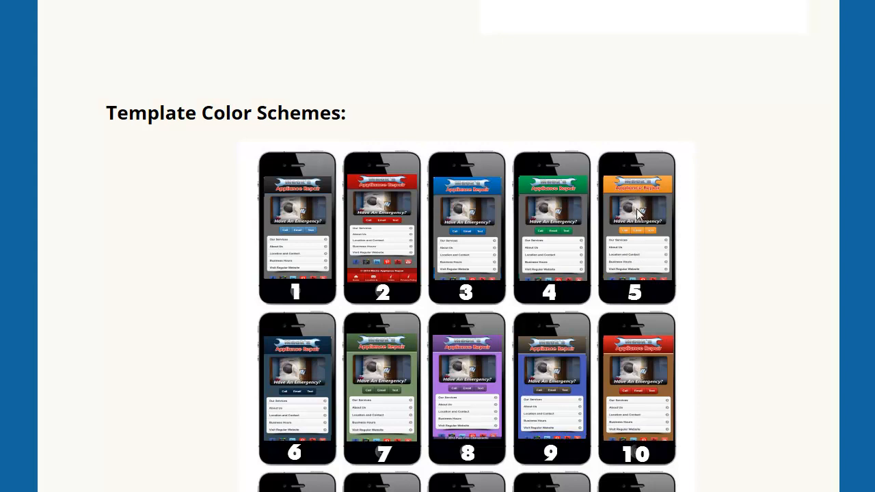
{"action": "mouse_move", "coordinate": [462, 394]}
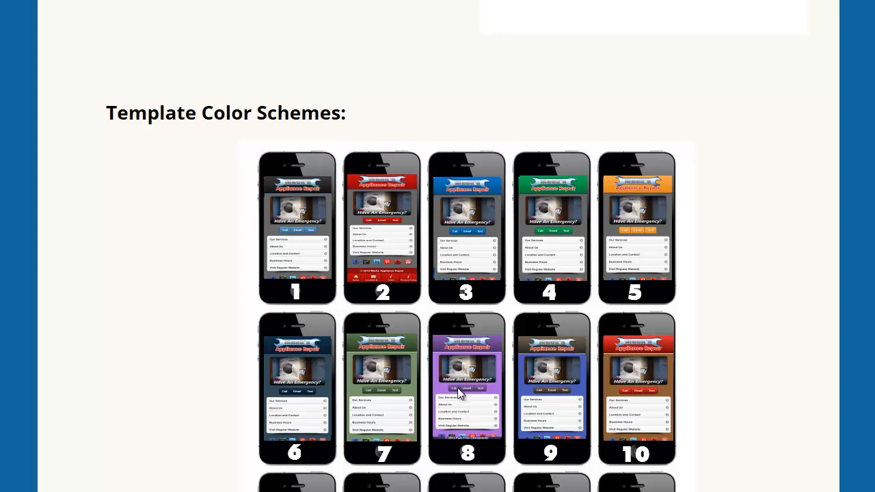
{"action": "scroll", "scroll_direction": "down", "scroll_amount": 3}
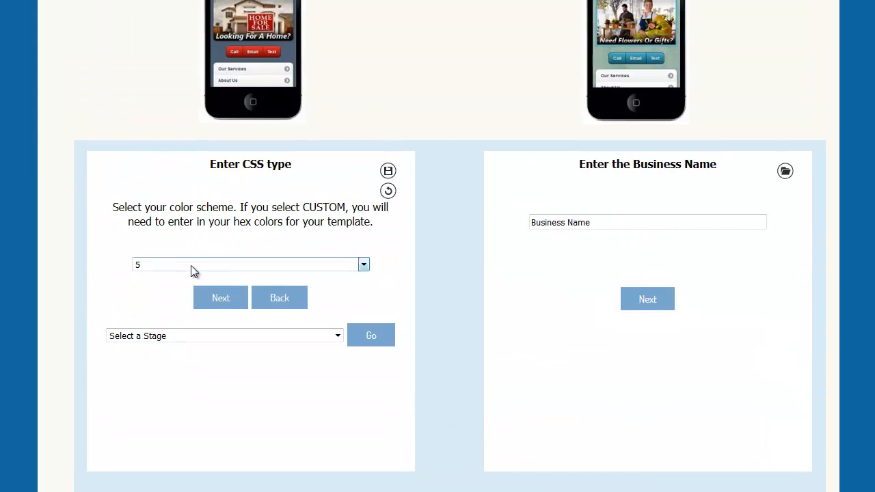
Choose the custom CSS type, then jump to stage 40 - About Us Page Details keeping the page enabled
{"action": "left_click", "coordinate": [364, 265]}
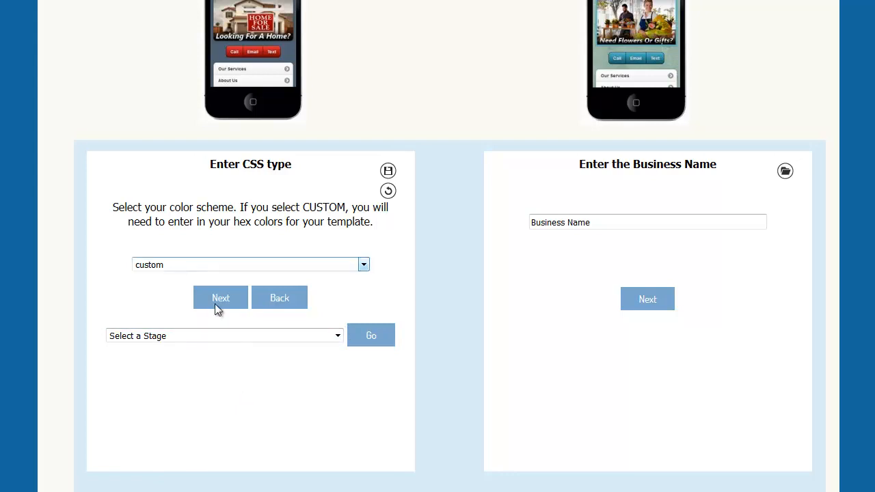
{"action": "left_click", "coordinate": [220, 299]}
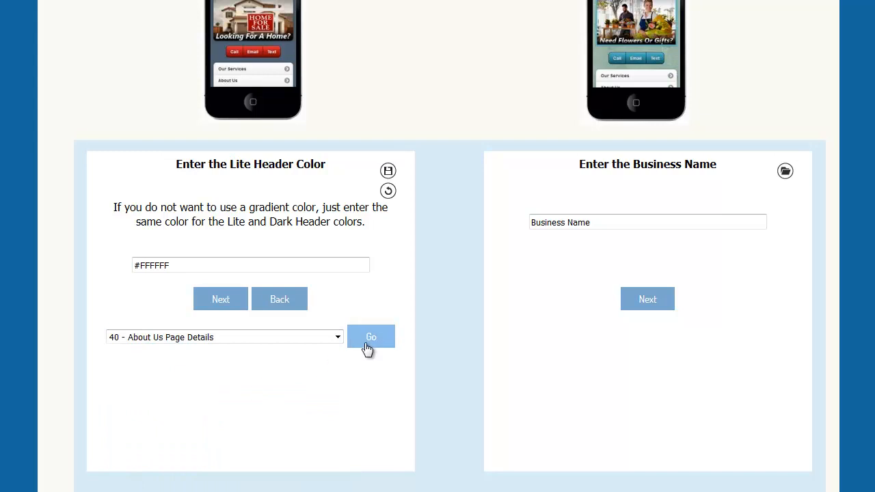
{"action": "left_click", "coordinate": [370, 336]}
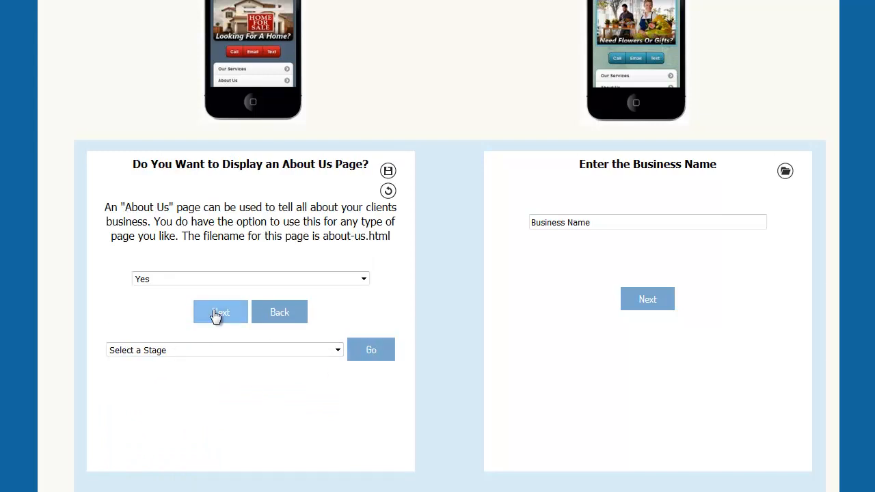
{"action": "left_click", "coordinate": [221, 312]}
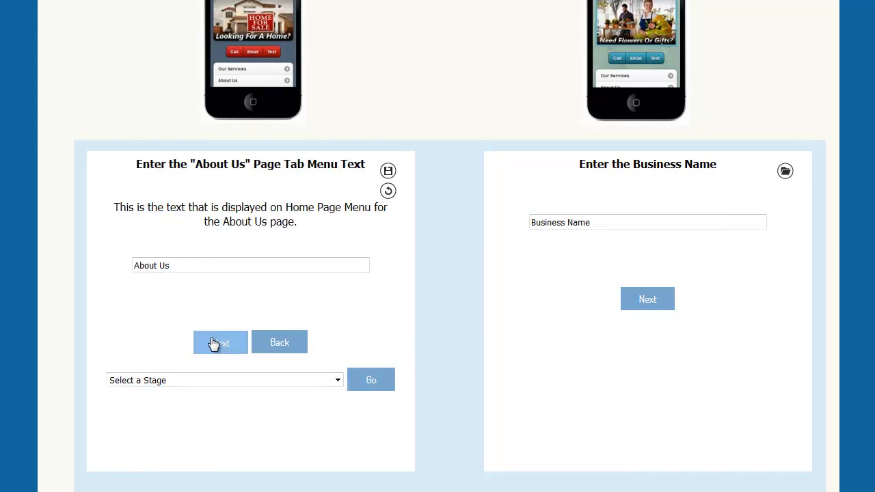
Accept the About Us tab text, set the content to 18pt Tahoma and colour 'page' red
{"action": "left_click", "coordinate": [220, 341]}
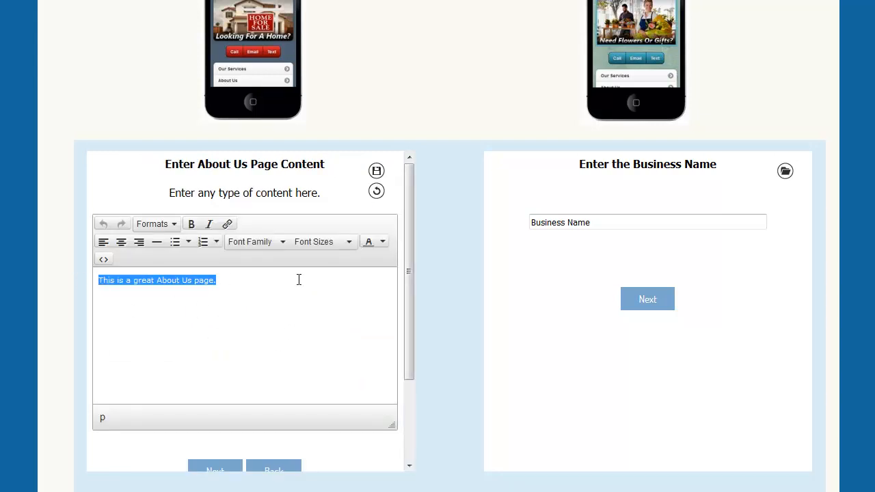
{"action": "mouse_move", "coordinate": [257, 240]}
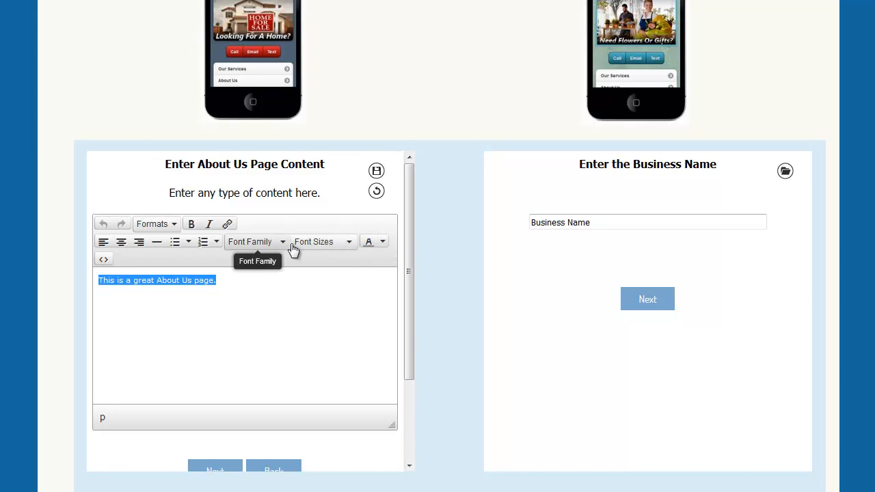
{"action": "left_click", "coordinate": [257, 240]}
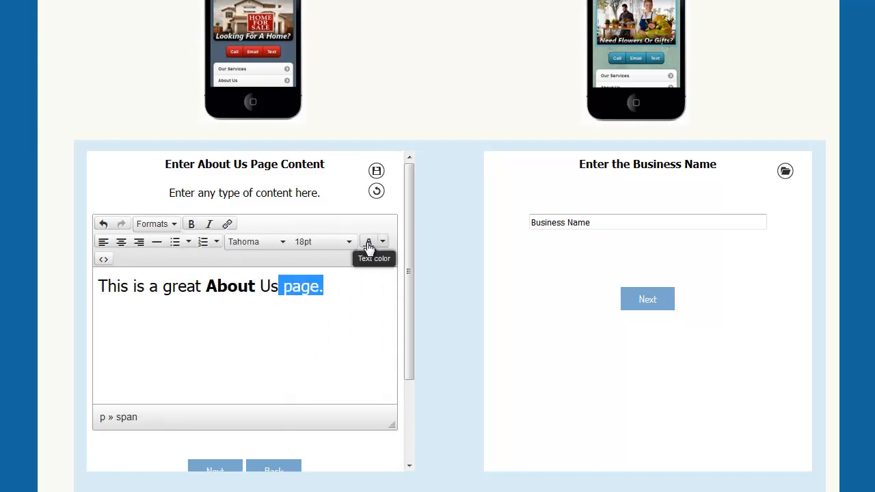
{"action": "left_click", "coordinate": [369, 240]}
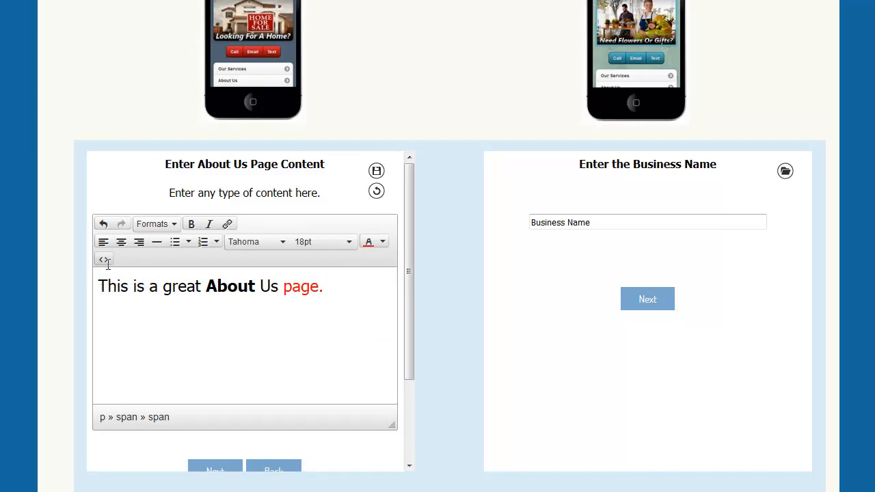
{"action": "left_click", "coordinate": [102, 260]}
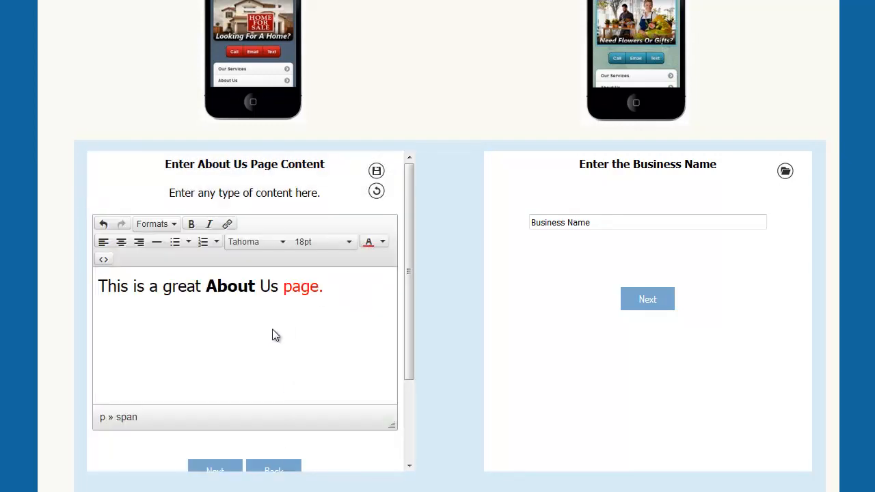
Italicise 'This', then start an Insert link on 'great' and cancel it
{"action": "double_click", "coordinate": [112, 286]}
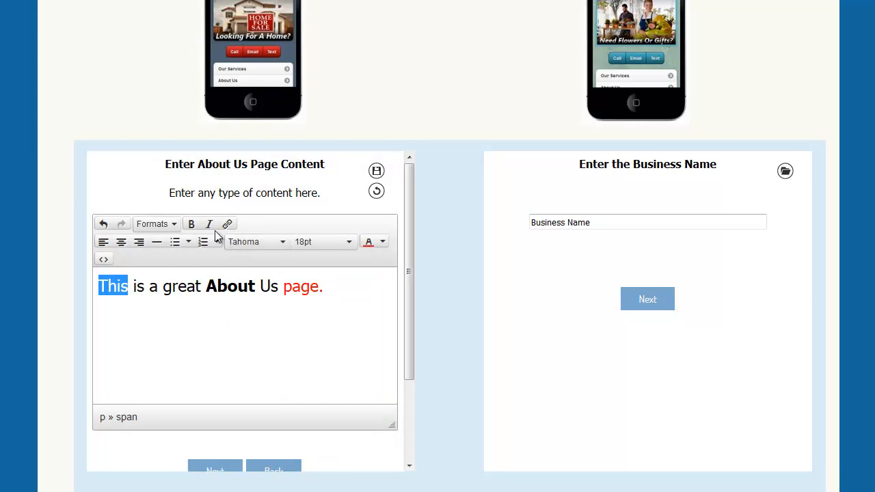
{"action": "left_click", "coordinate": [207, 224]}
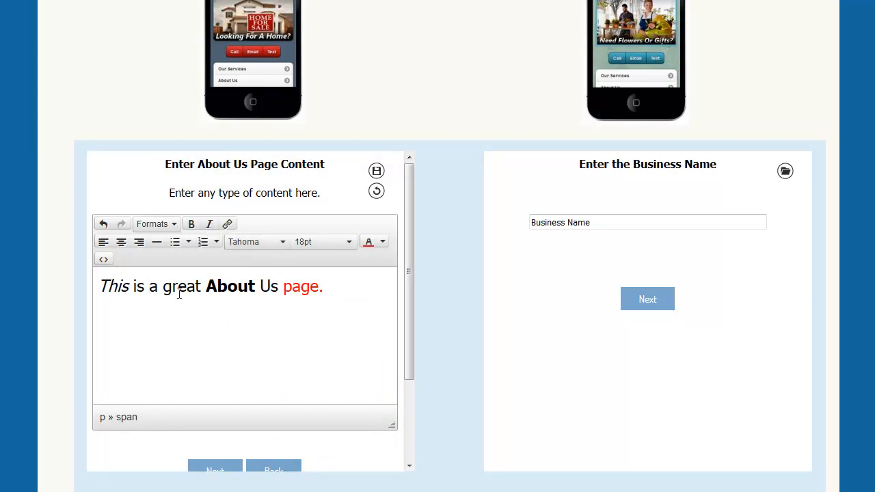
{"action": "double_click", "coordinate": [164, 287]}
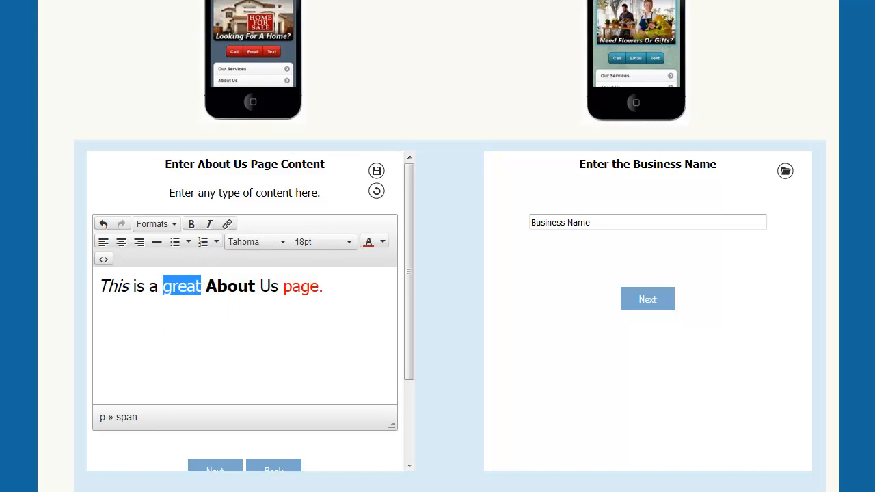
{"action": "left_click", "coordinate": [227, 224]}
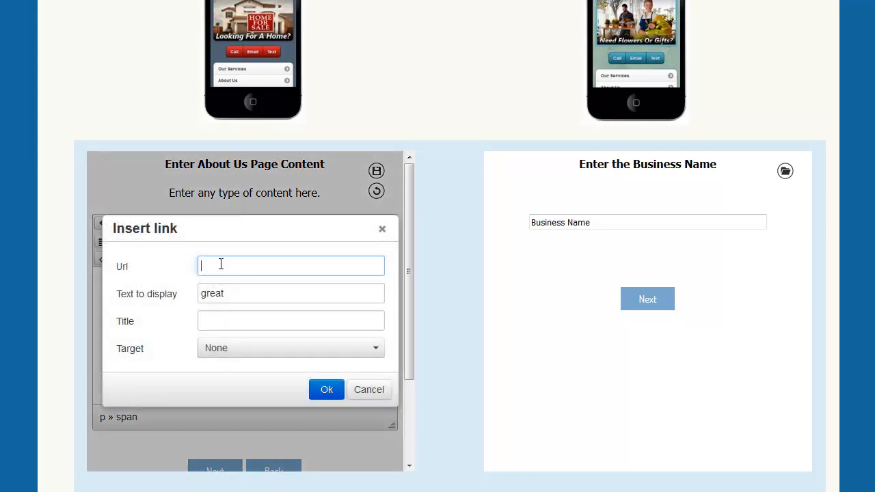
{"action": "left_click", "coordinate": [325, 388]}
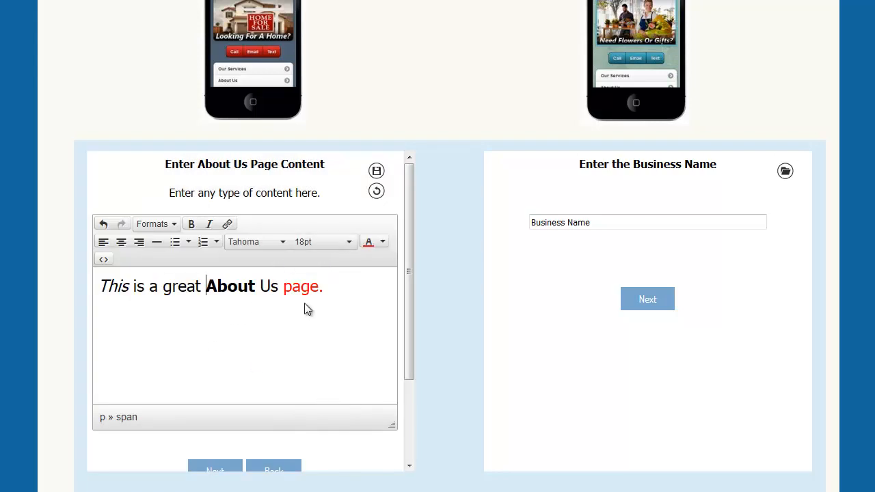
{"action": "scroll", "scroll_direction": "down", "scroll_amount": 3}
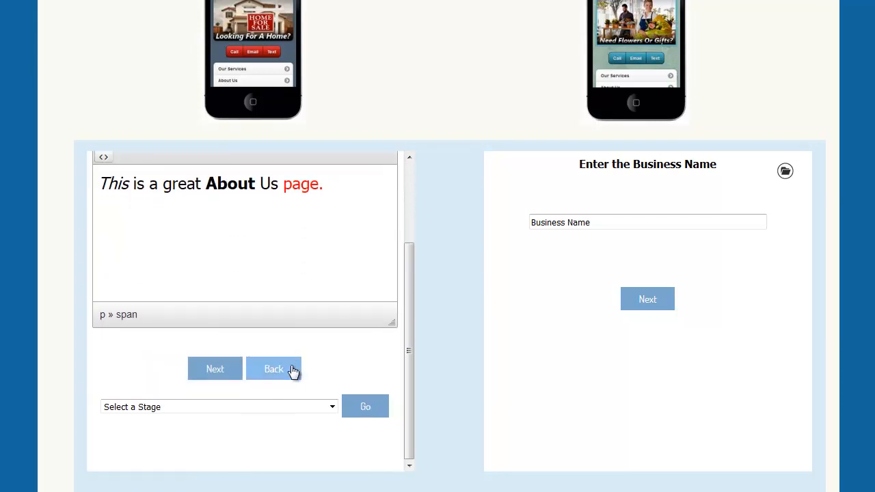
Jump to stage 45 - Location Page Details and continue until the download link is offered
{"action": "left_click", "coordinate": [273, 369]}
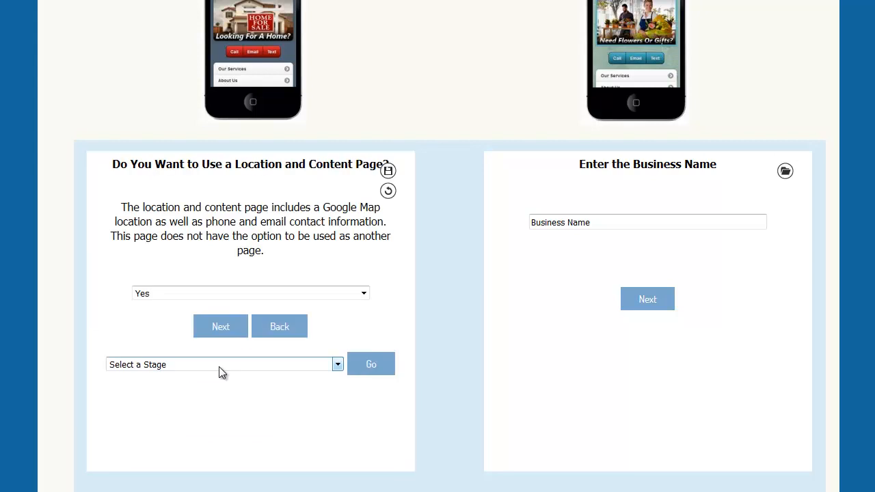
{"action": "left_click", "coordinate": [224, 364]}
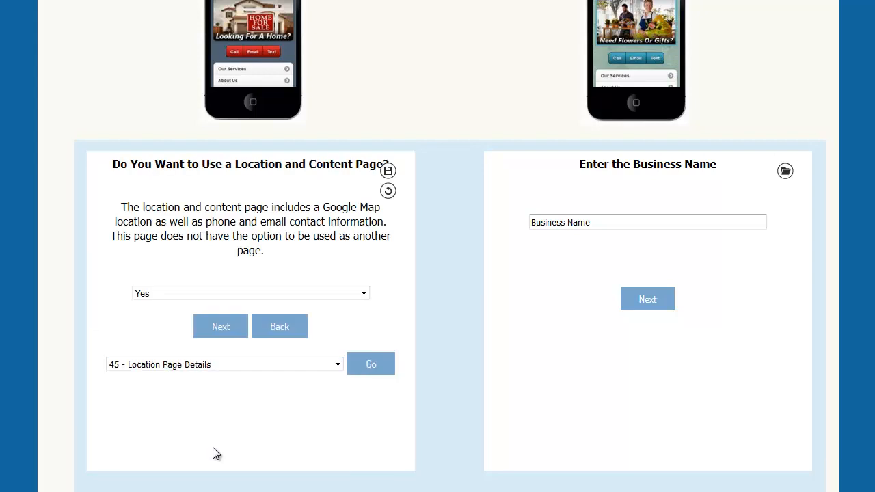
{"action": "left_click", "coordinate": [371, 364]}
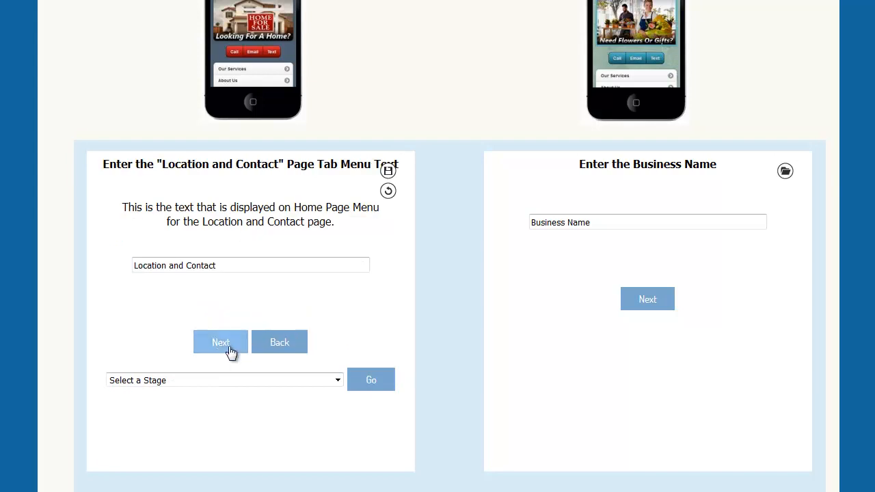
{"action": "left_click", "coordinate": [221, 342]}
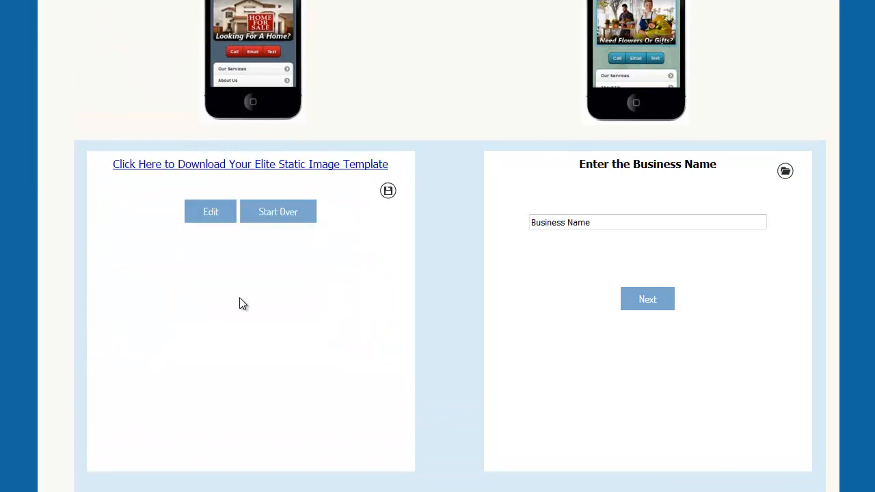
{"action": "mouse_move", "coordinate": [249, 171]}
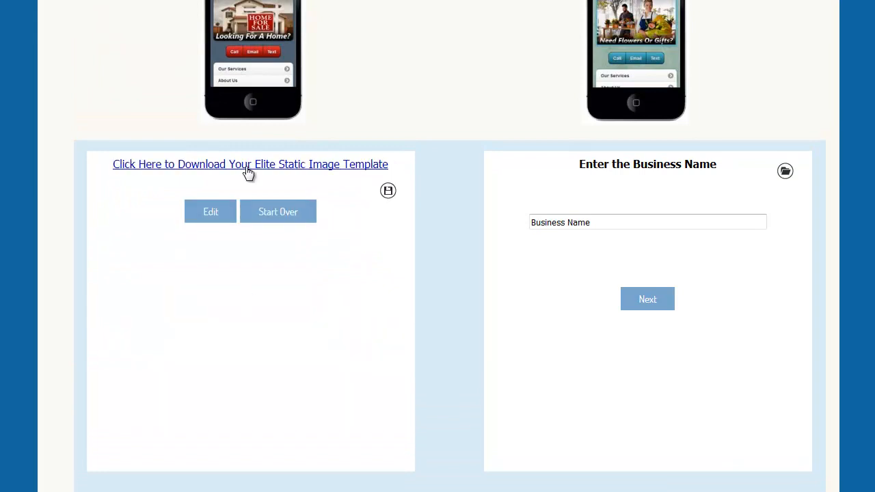
Download the static image template archive and select its Elite-Static folder in WinZip
{"action": "left_click", "coordinate": [250, 164]}
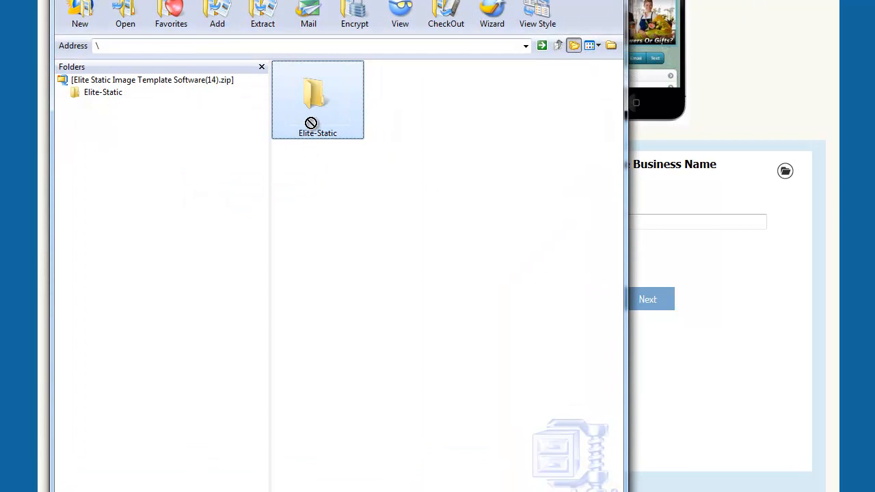
{"action": "double_click", "coordinate": [318, 93]}
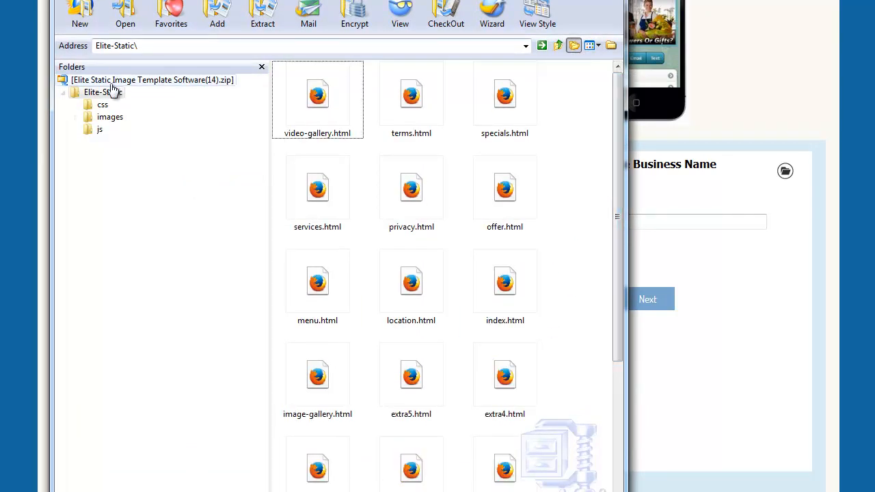
{"action": "left_click", "coordinate": [102, 93]}
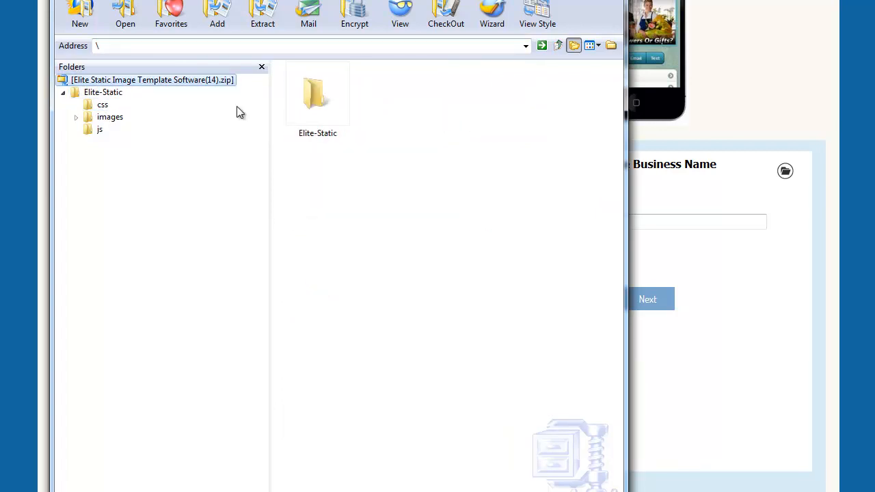
{"action": "left_click", "coordinate": [317, 96]}
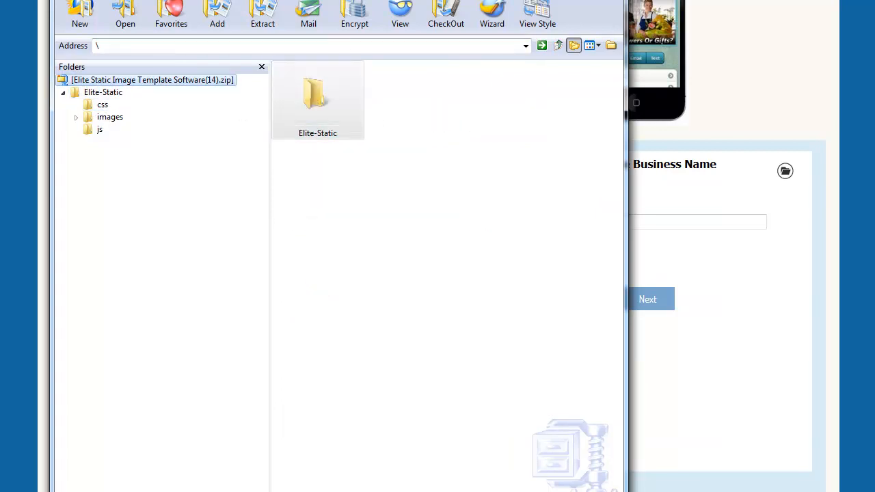
Extract Elite-Static, declining the merge into the existing folder, and close WinZip
{"action": "left_click", "coordinate": [263, 14]}
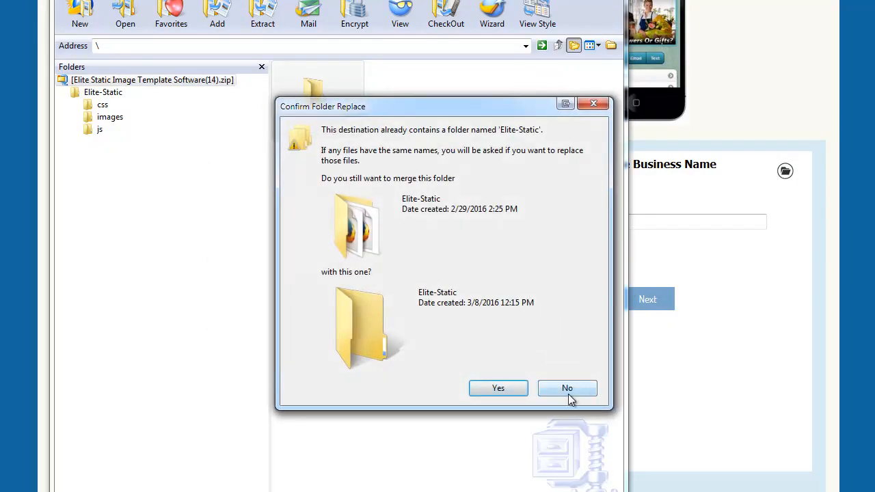
{"action": "left_click", "coordinate": [566, 388]}
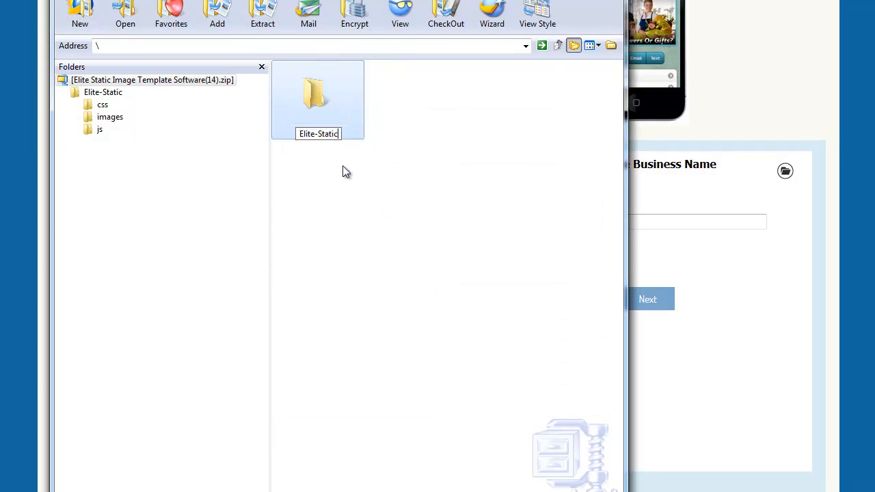
{"action": "type", "text": "1111"}
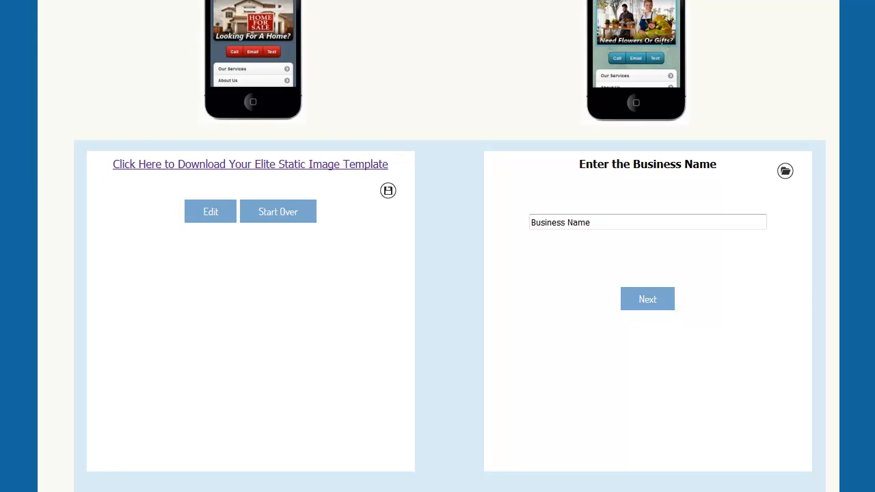
Switch to the Firefox preview of the Mack's Appliance Repair template
{"action": "left_click", "coordinate": [647, 298]}
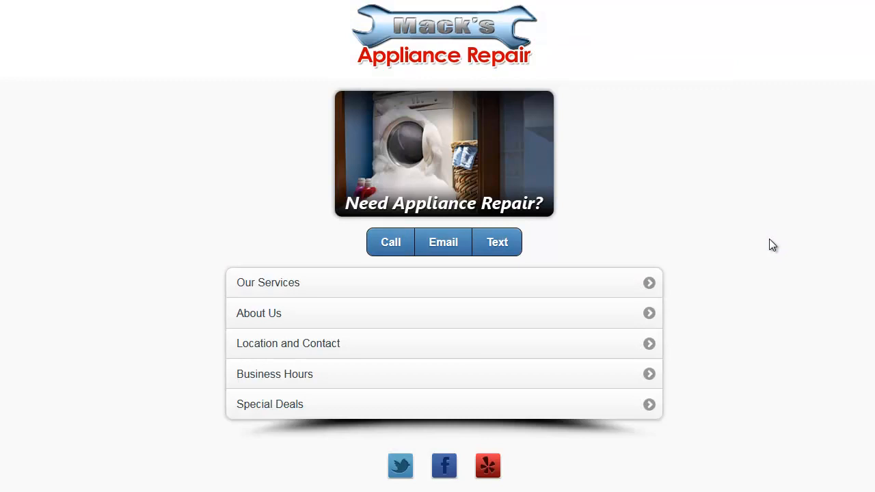
{"action": "mouse_move", "coordinate": [464, 313]}
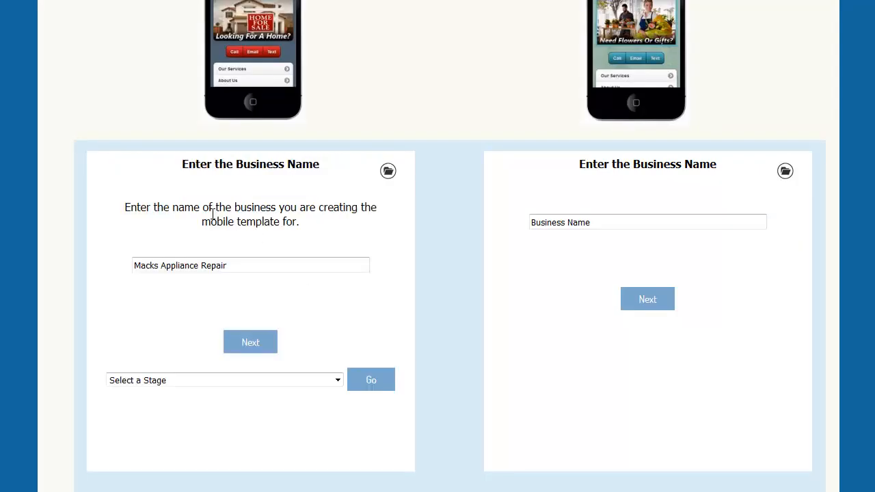
Choose colour scheme 12, keep copyright 2016 and create the Elite Static Image Template
{"action": "left_click", "coordinate": [224, 380]}
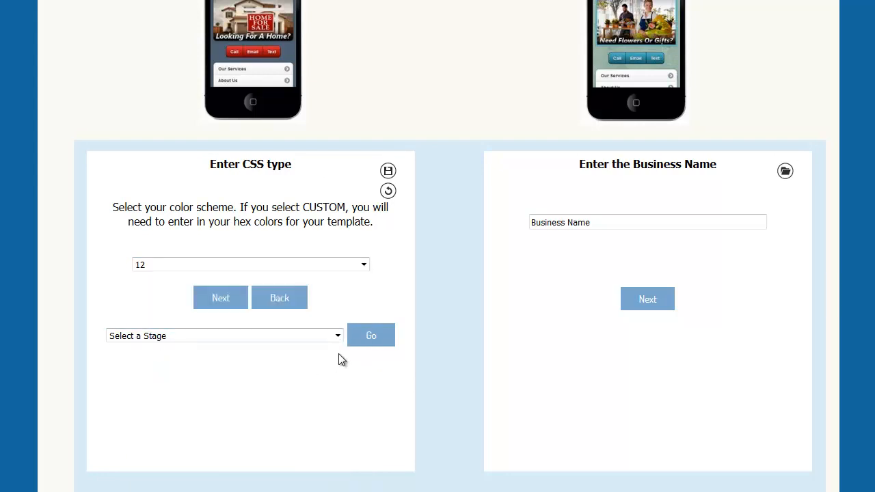
{"action": "left_click", "coordinate": [220, 298]}
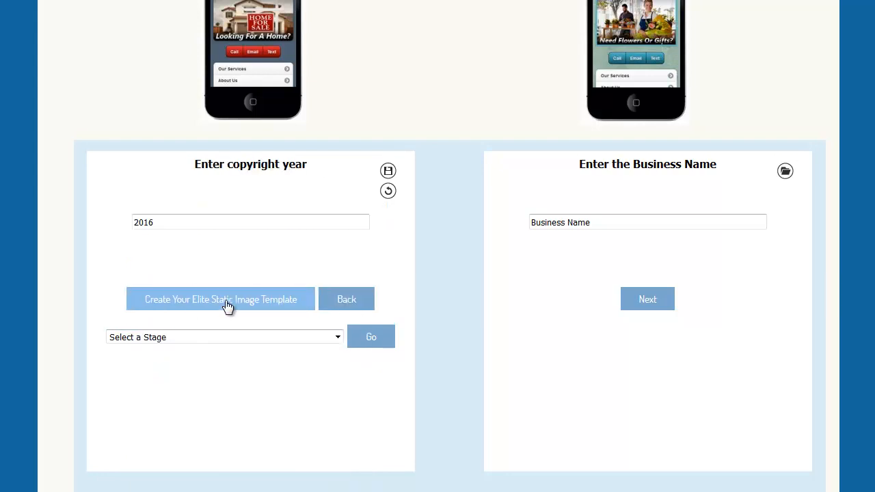
{"action": "left_click", "coordinate": [222, 299]}
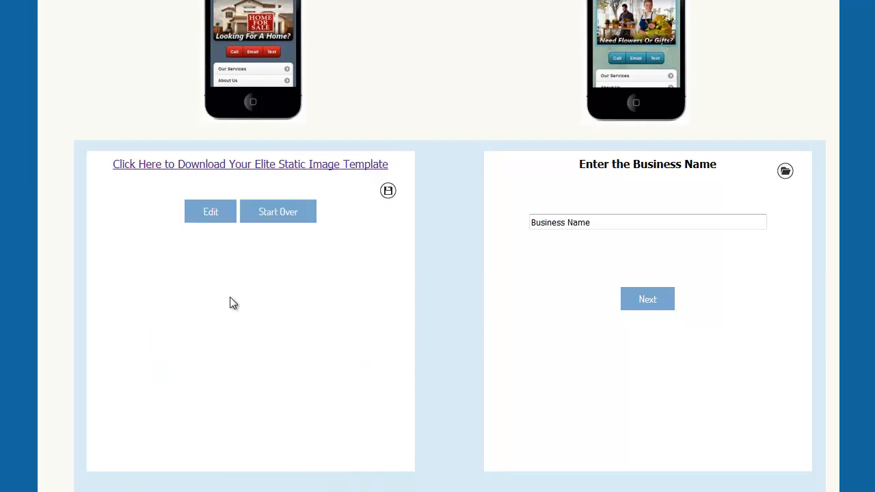
{"action": "mouse_move", "coordinate": [760, 93]}
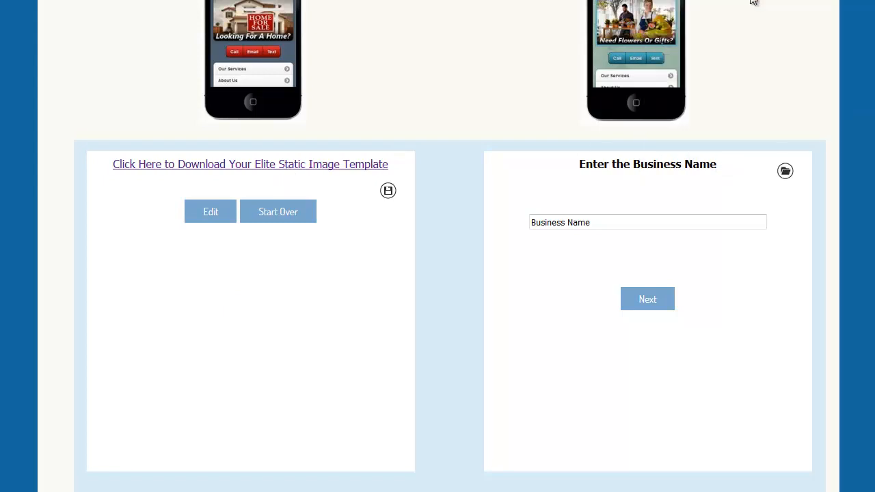
Download the new archive in WinZip and rename its folder to Elite-Static12
{"action": "left_click", "coordinate": [250, 164]}
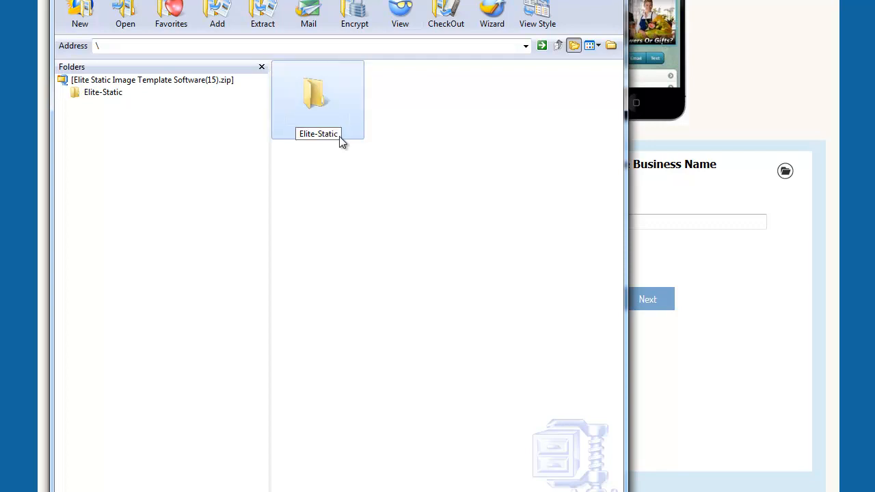
{"action": "type", "text": "12"}
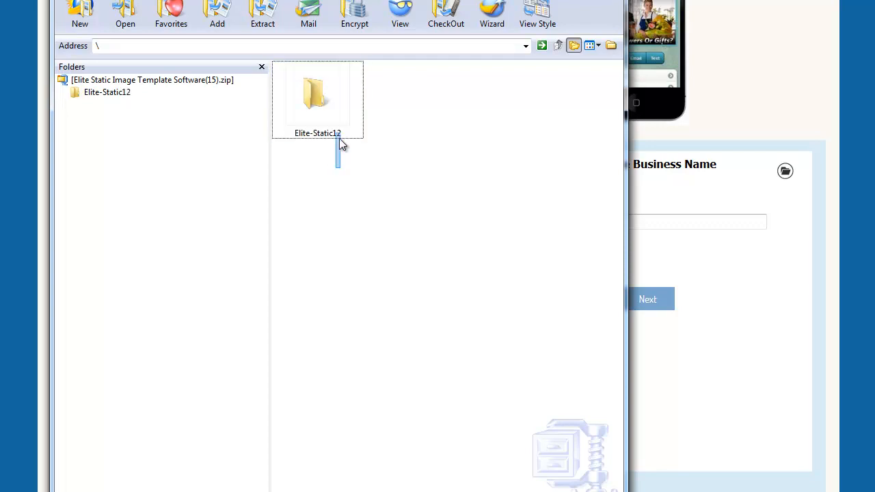
{"action": "left_click", "coordinate": [317, 96]}
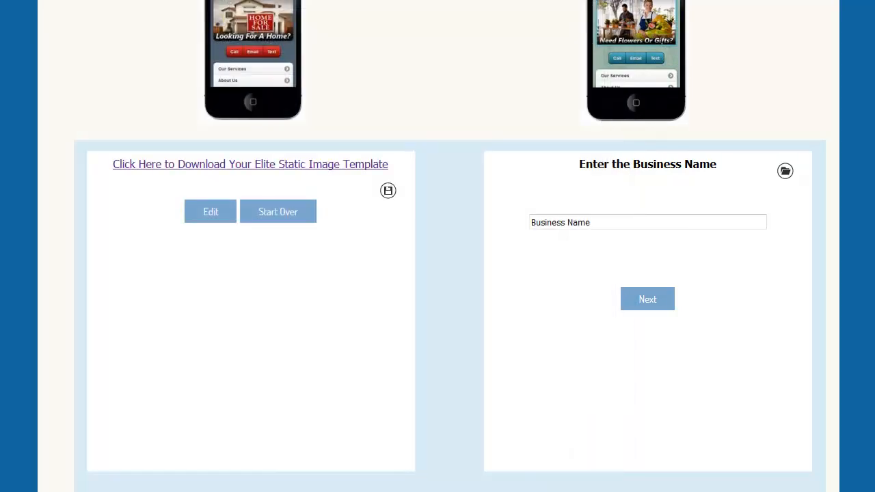
Open the Elite-Static12 folder's index page in Firefox
{"action": "left_click", "coordinate": [250, 164]}
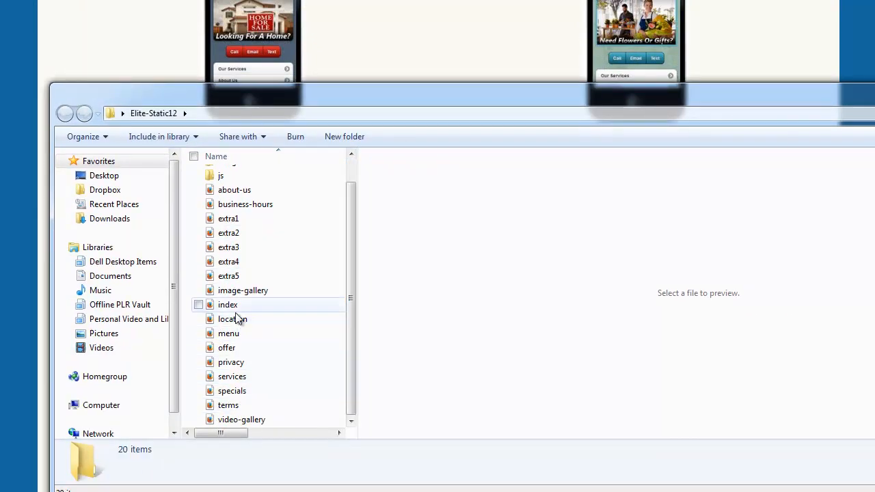
{"action": "double_click", "coordinate": [227, 304]}
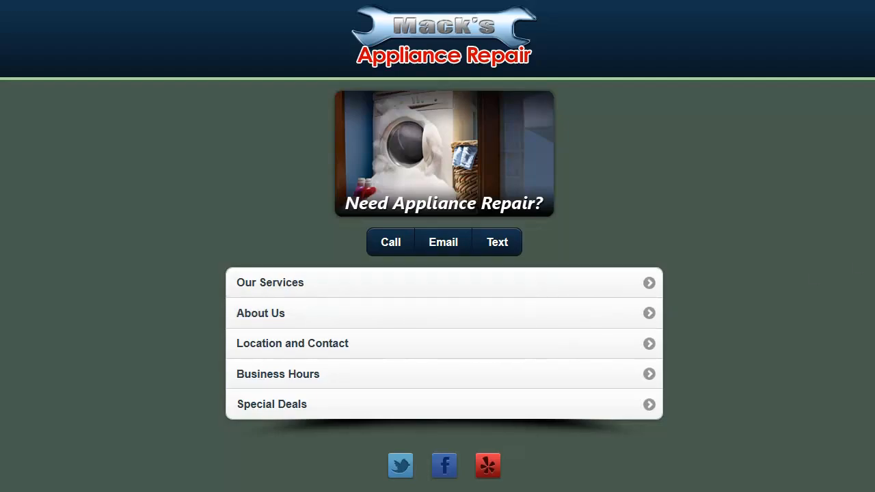
{"action": "mouse_move", "coordinate": [815, 164]}
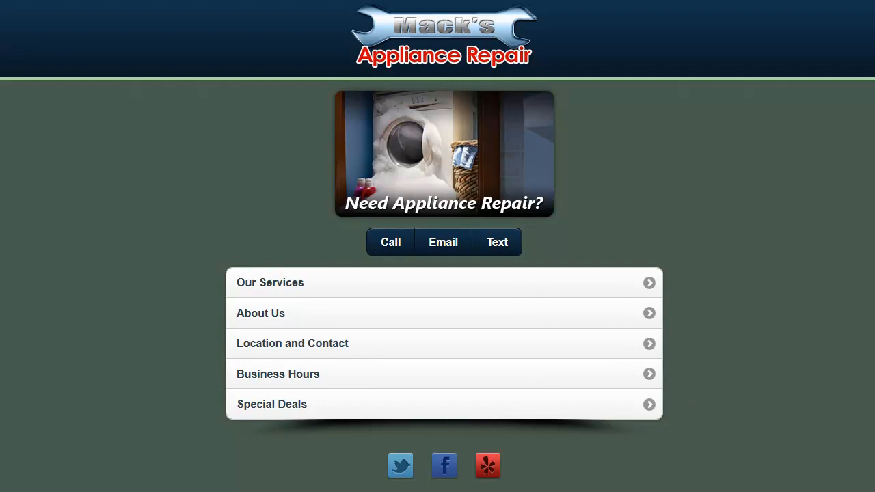
View the About Us page's italic, bold and red text, then close the browser window
{"action": "left_click", "coordinate": [260, 313]}
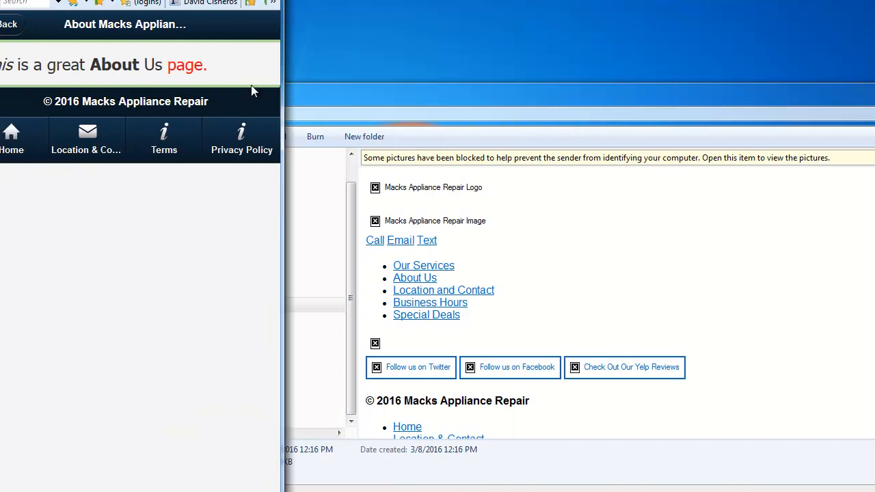
{"action": "mouse_move", "coordinate": [287, 74]}
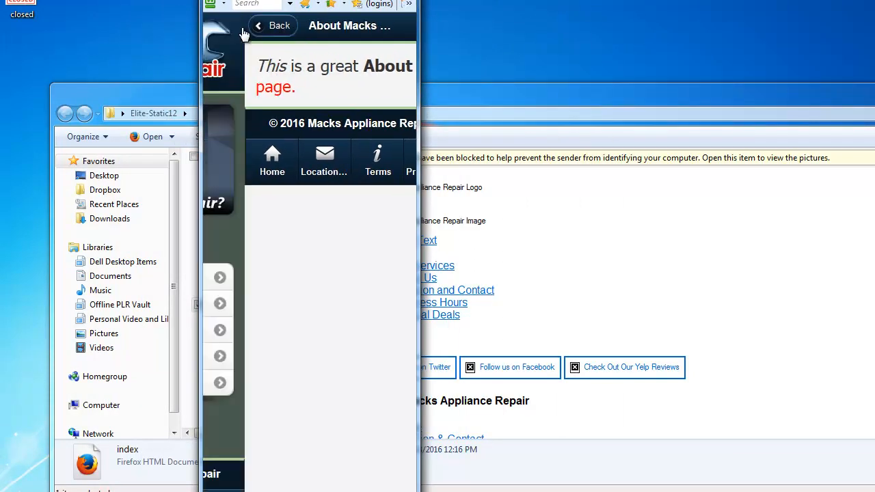
{"action": "left_click", "coordinate": [273, 24]}
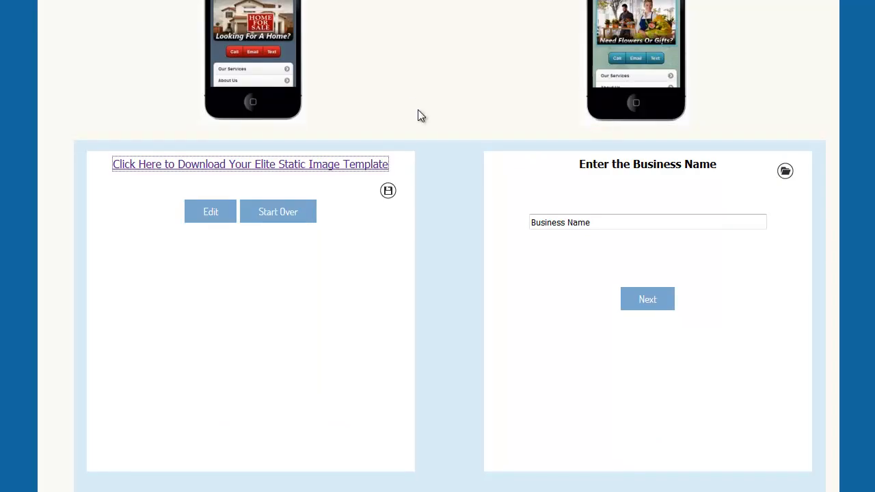
{"action": "mouse_move", "coordinate": [402, 118]}
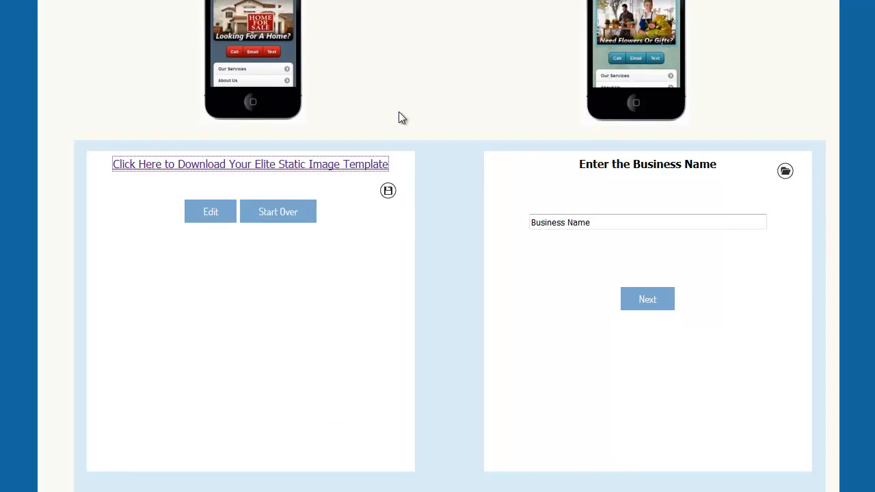
{"action": "mouse_move", "coordinate": [389, 69]}
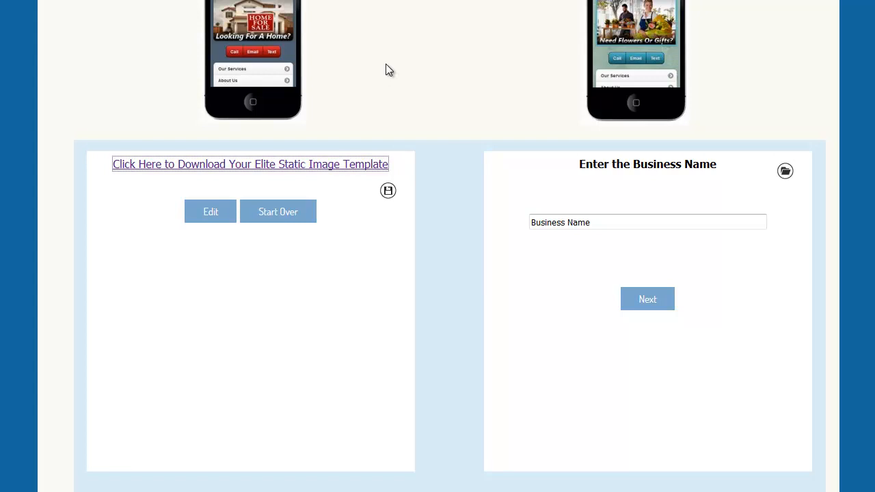
{"action": "mouse_move", "coordinate": [413, 90]}
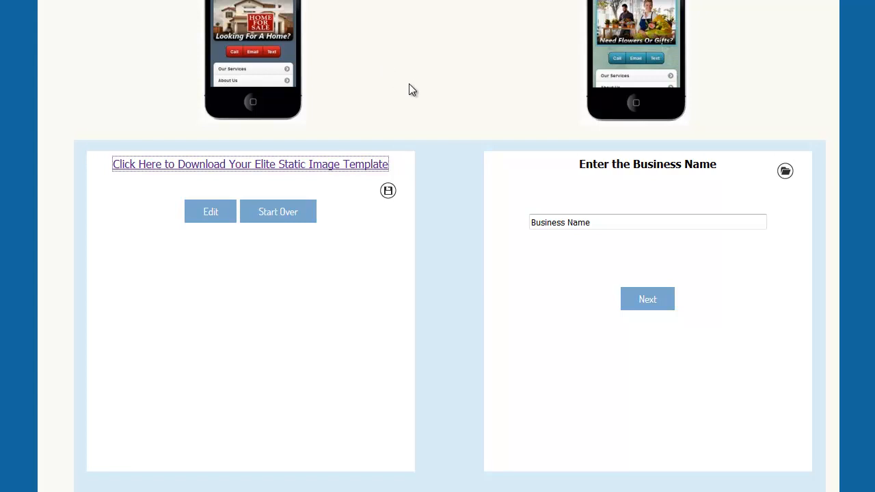
{"action": "mouse_move", "coordinate": [433, 109]}
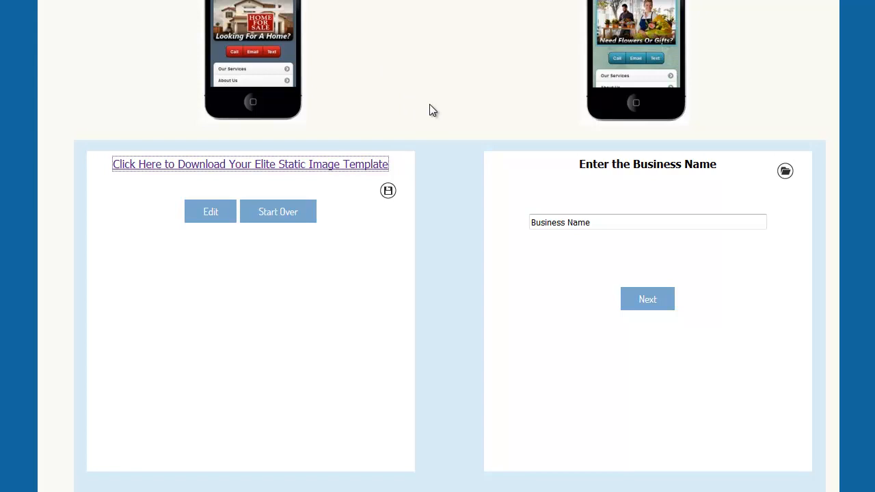
{"action": "mouse_move", "coordinate": [452, 104]}
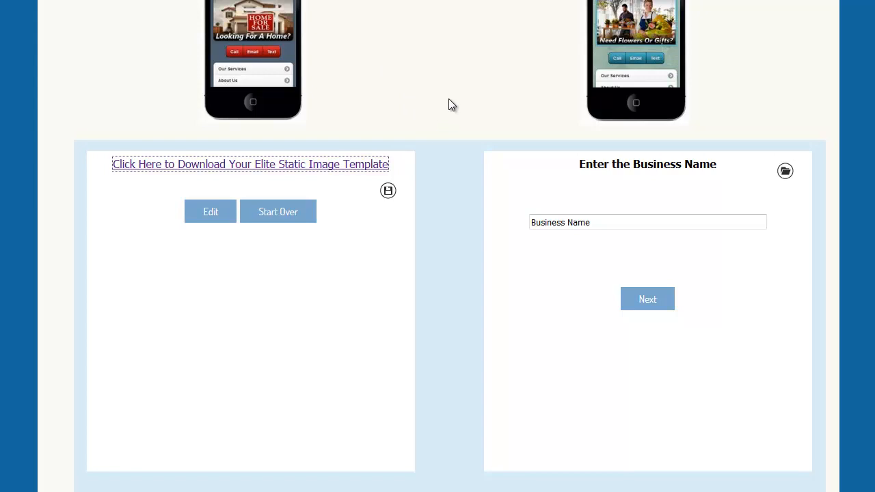
{"action": "mouse_move", "coordinate": [446, 107]}
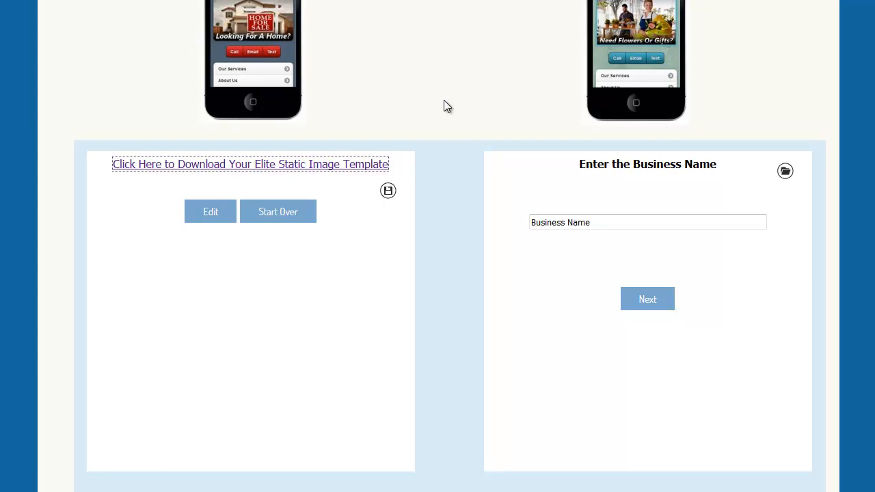
{"action": "mouse_move", "coordinate": [446, 93]}
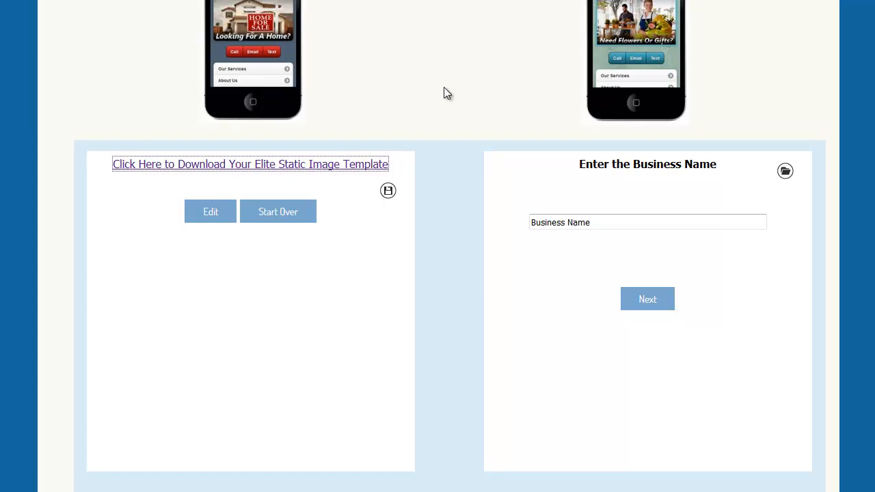
{"action": "mouse_move", "coordinate": [476, 107]}
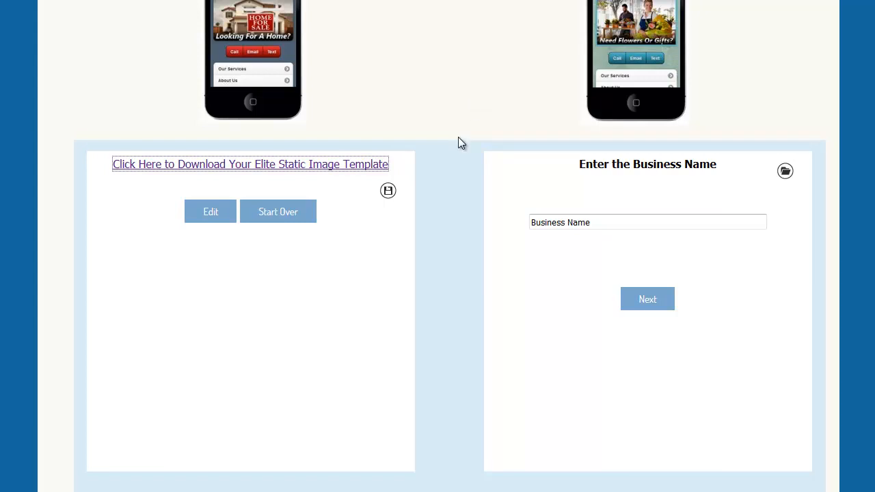
{"action": "mouse_move", "coordinate": [478, 103]}
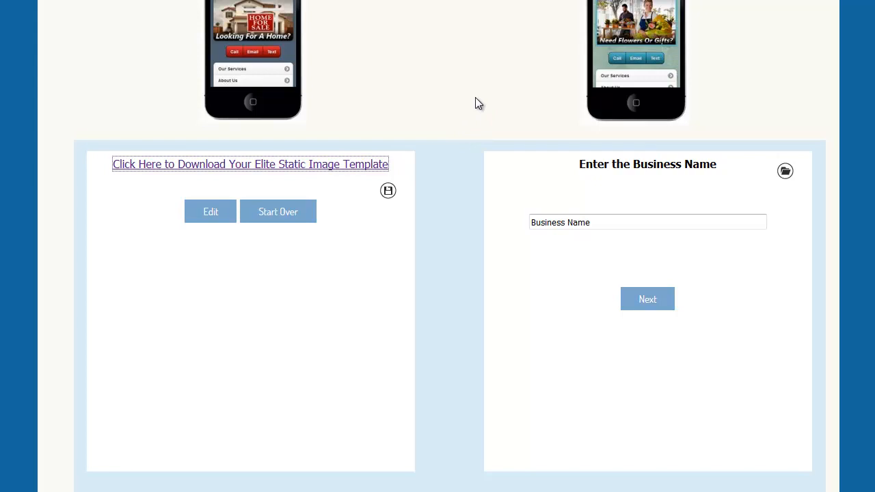